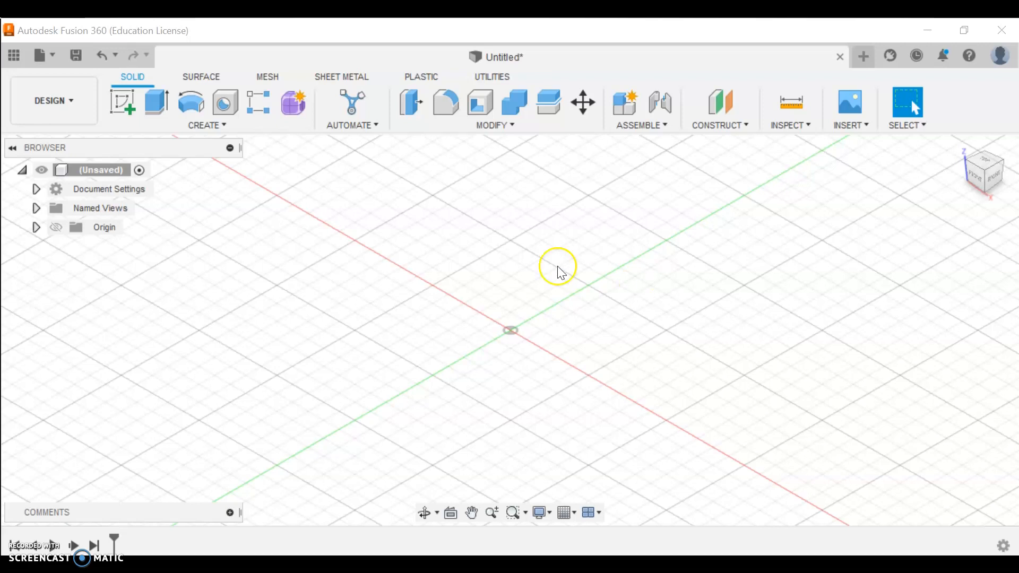
mouse_move(294, 172)
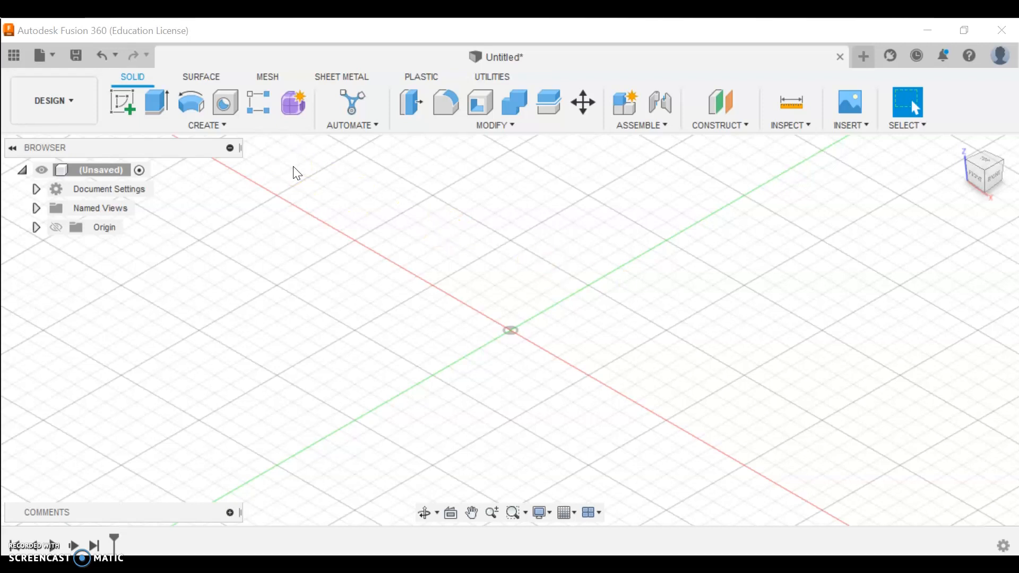
mouse_move(331, 209)
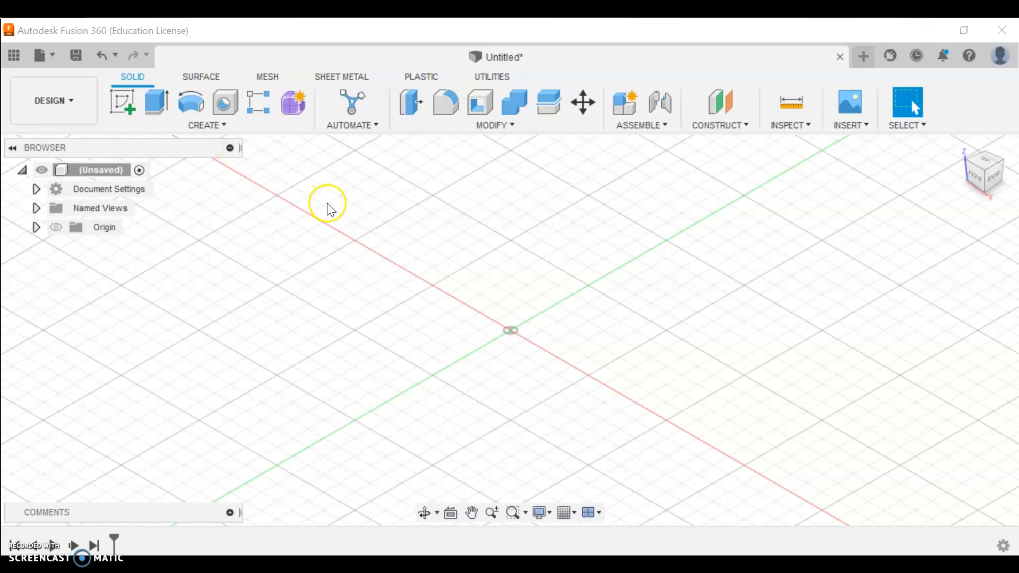
mouse_move(319, 215)
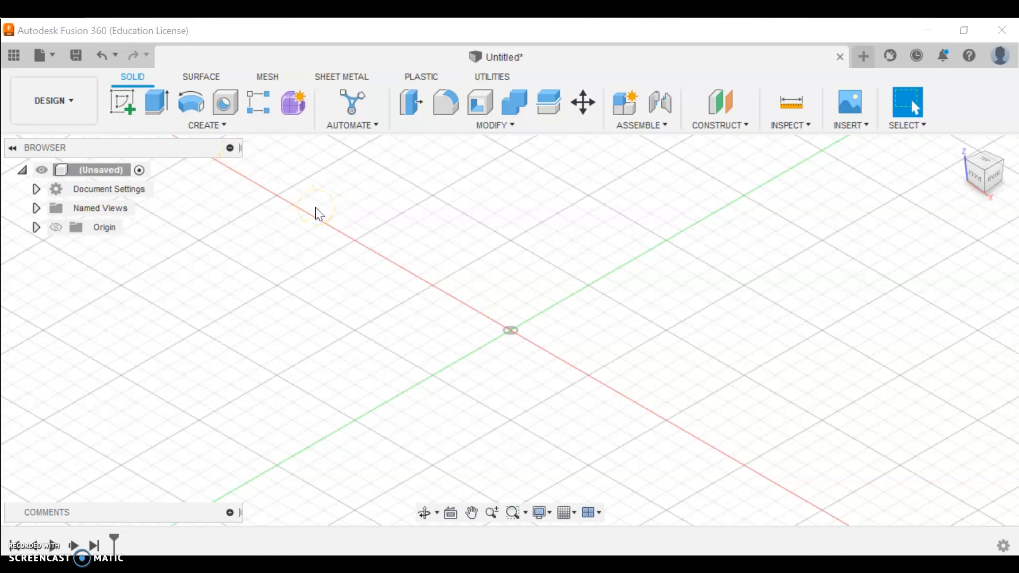
mouse_move(123, 102)
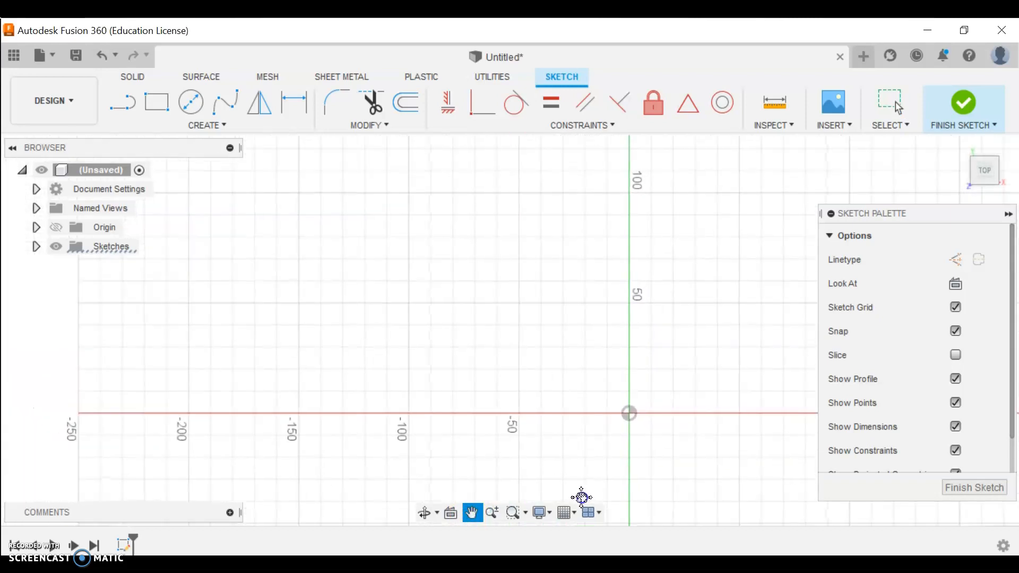
mouse_move(124, 102)
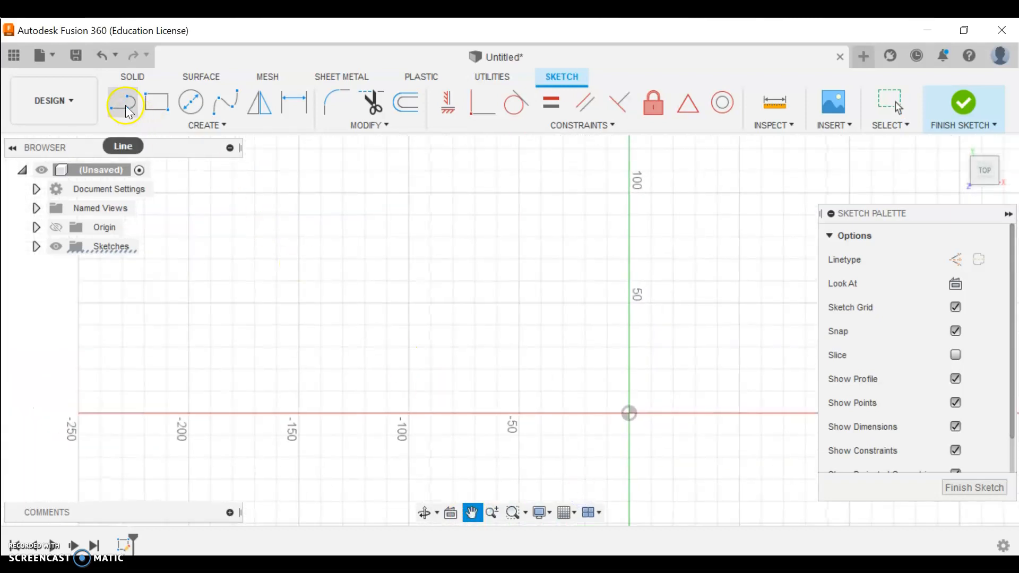
mouse_move(156, 102)
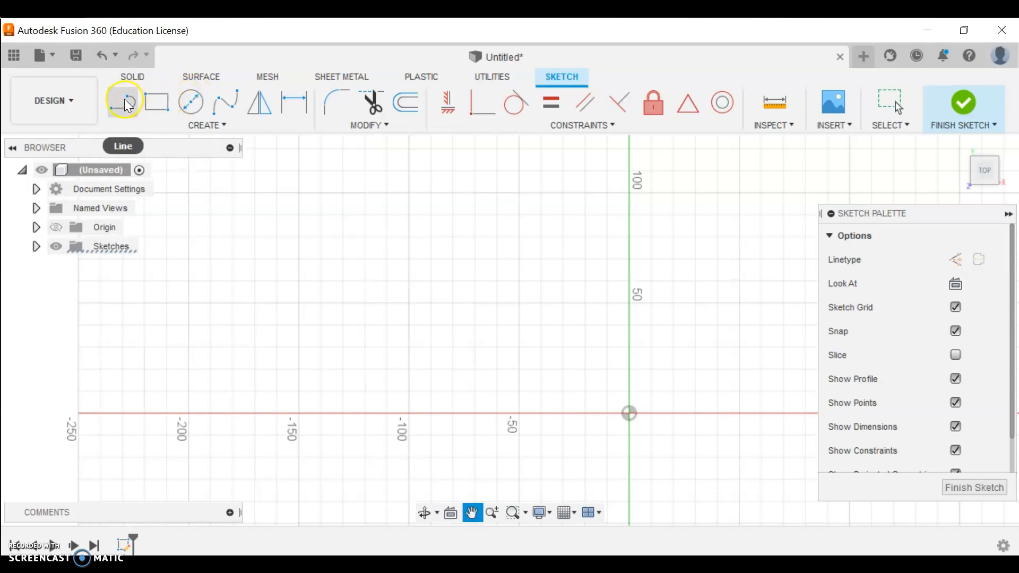
Step: Start the Line tool at a point above and left of the origin
left_click(123, 102)
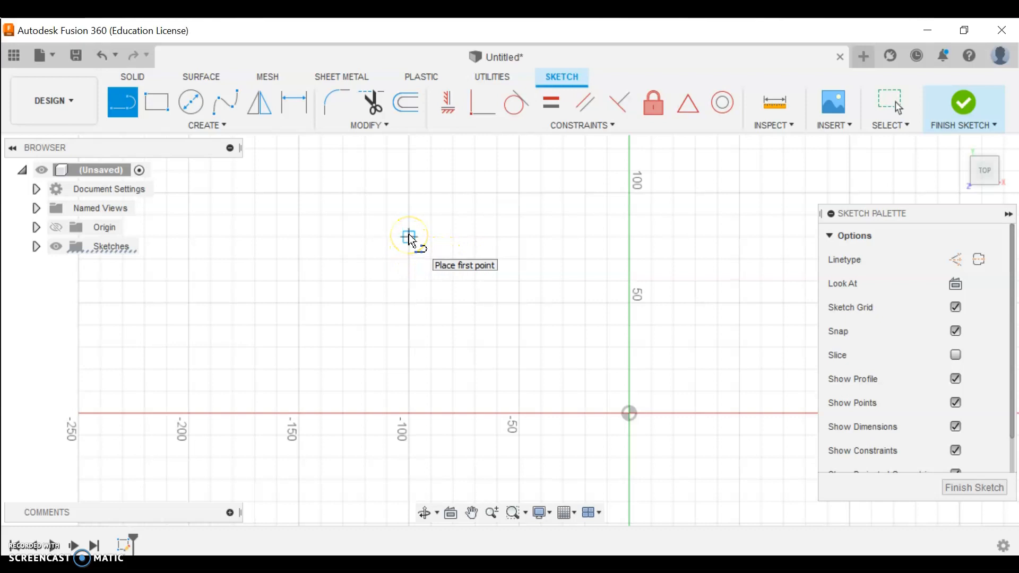
mouse_move(387, 236)
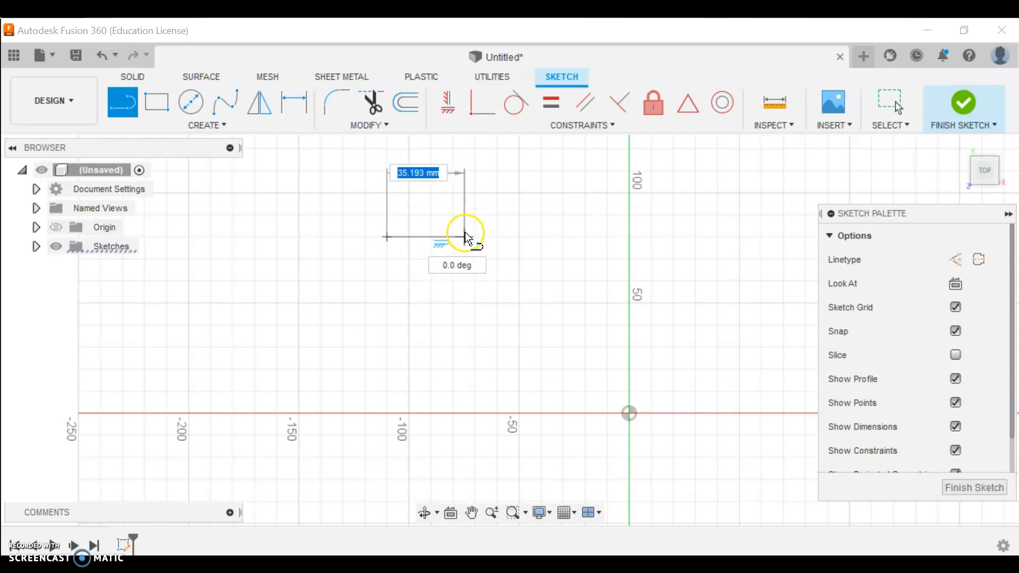
Step: Draw a 5 in top line and a 5 in vertical line down from its right end
type("40.000 mm")
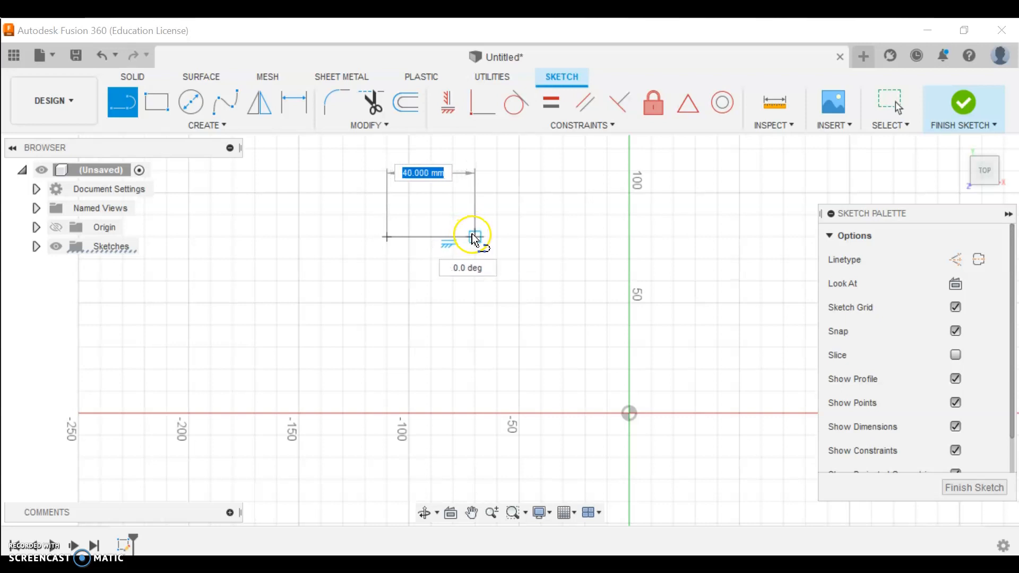
mouse_move(479, 237)
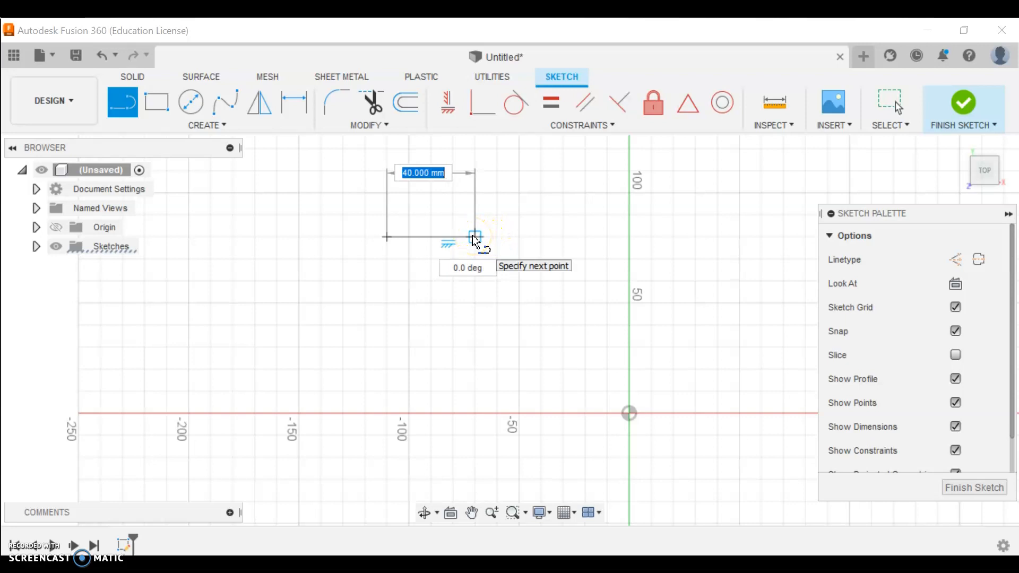
type("5in")
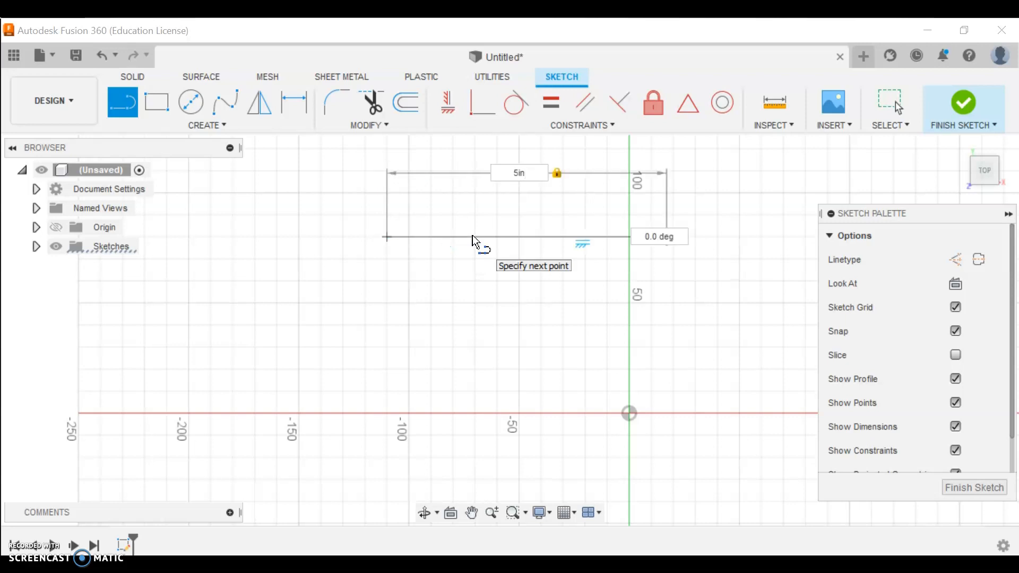
left_click(519, 173)
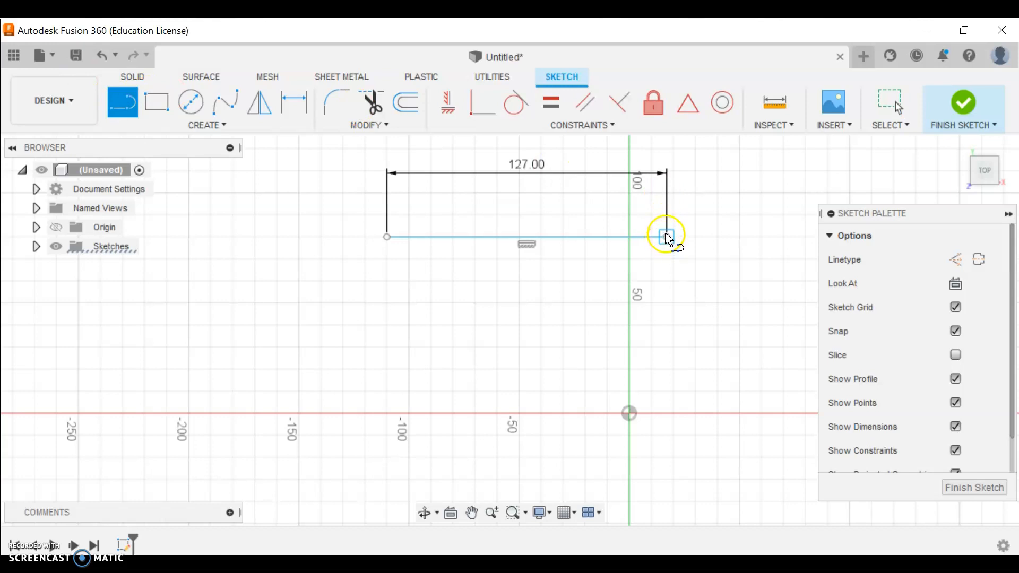
mouse_move(673, 242)
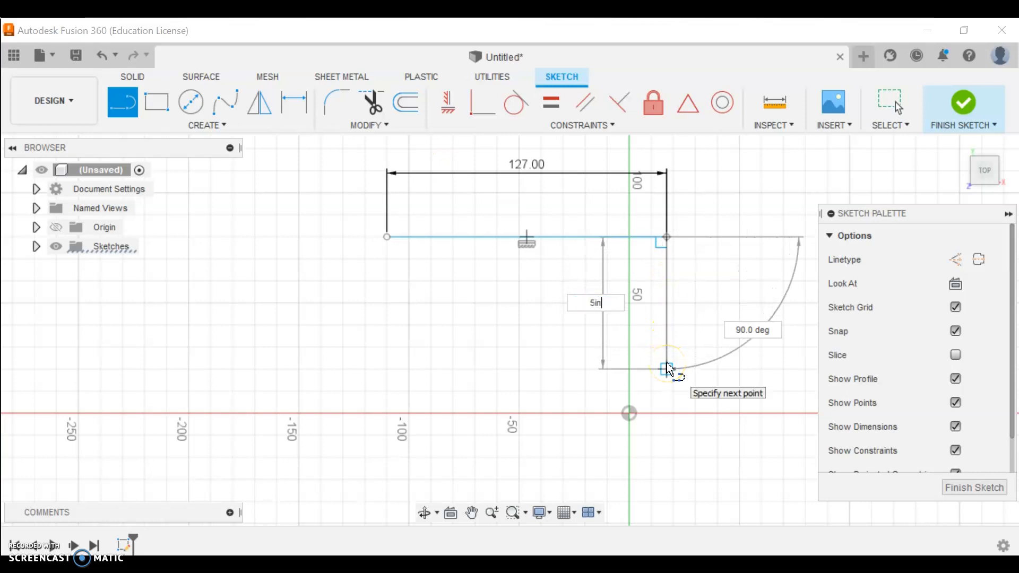
left_click(666, 371)
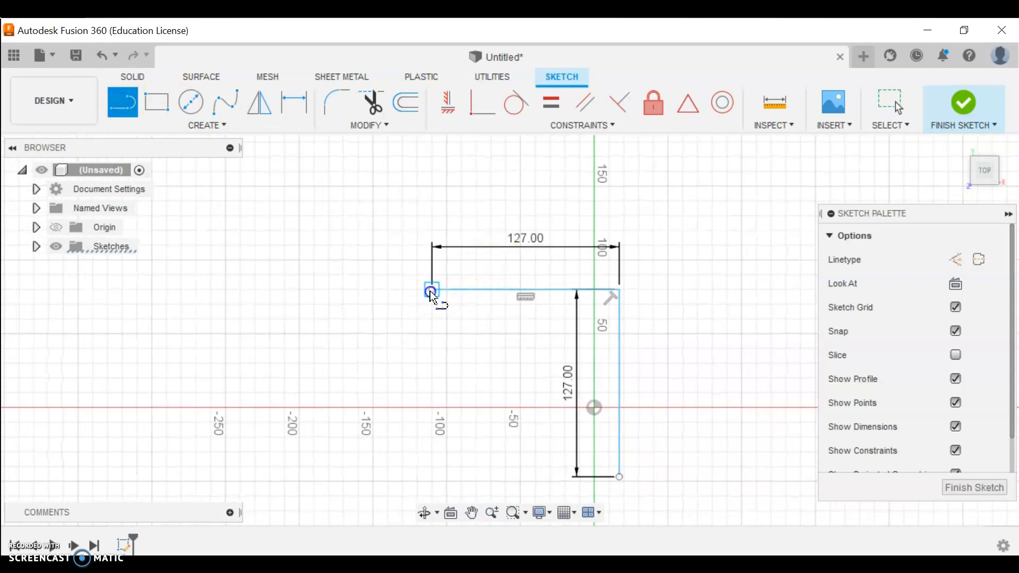
Step: Draw a 1.5 in left line, undo it, and restart the Line tool
left_click(431, 290)
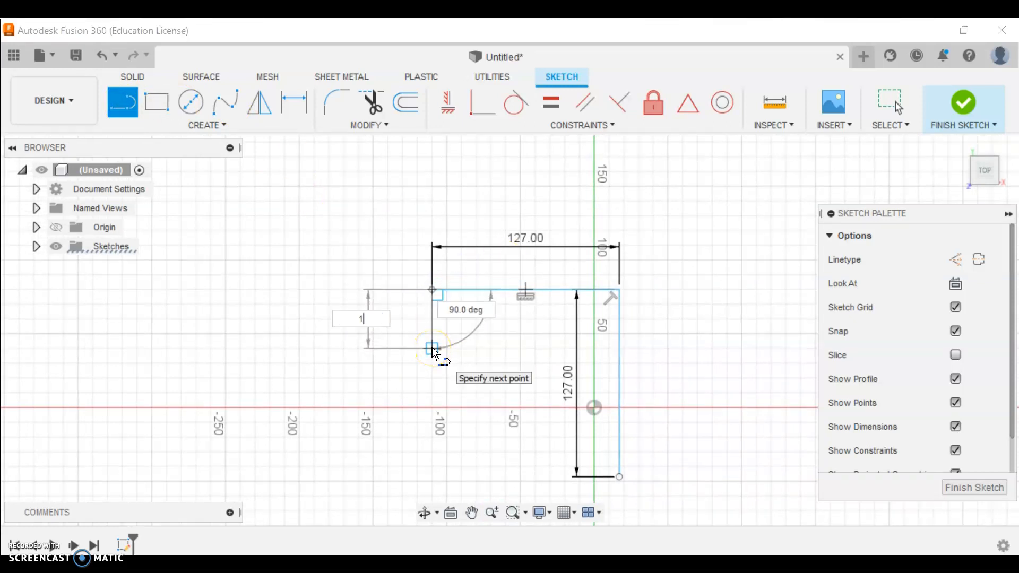
type("1.5")
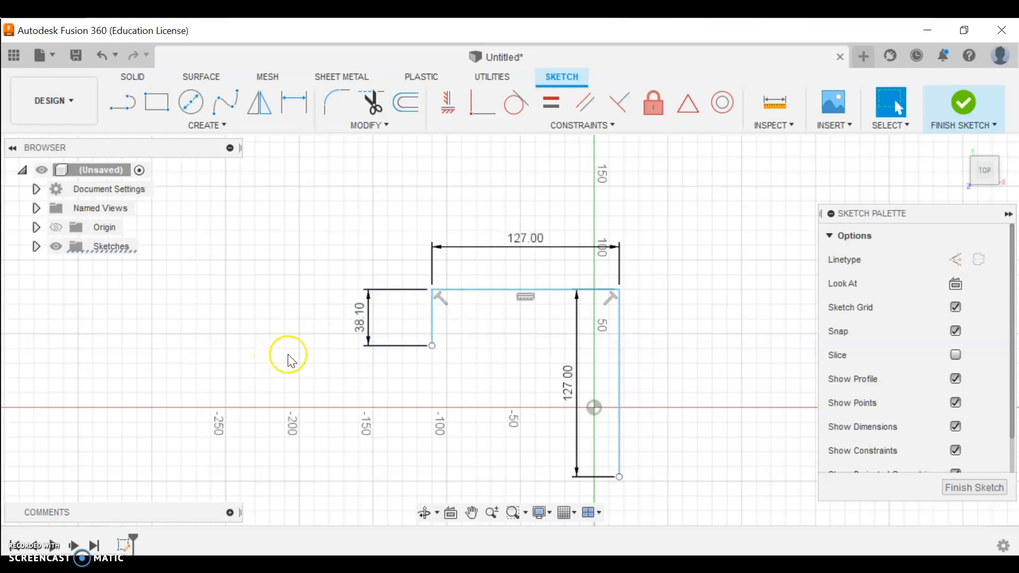
mouse_move(290, 361)
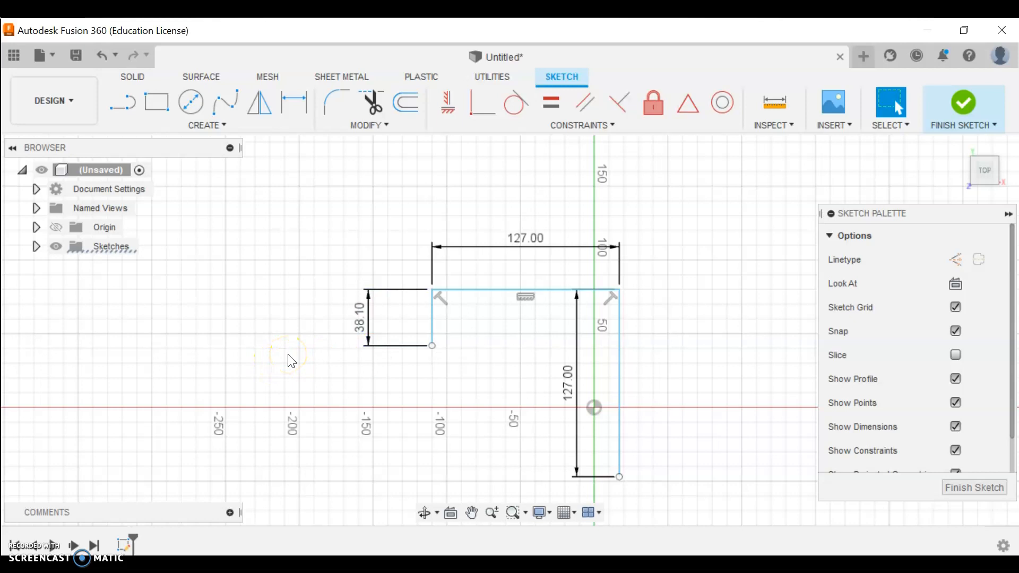
mouse_move(498, 338)
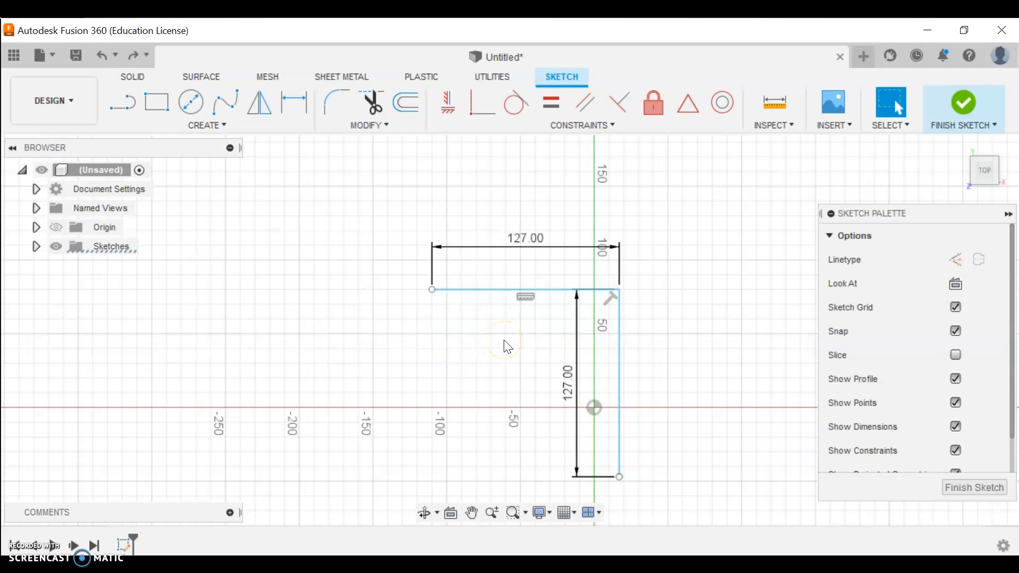
mouse_move(521, 198)
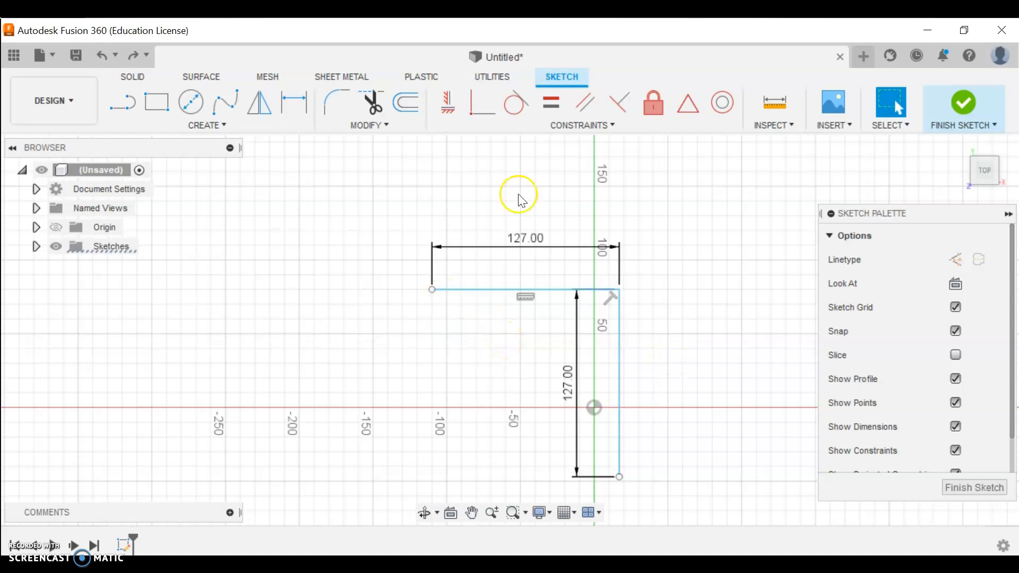
left_click(122, 102)
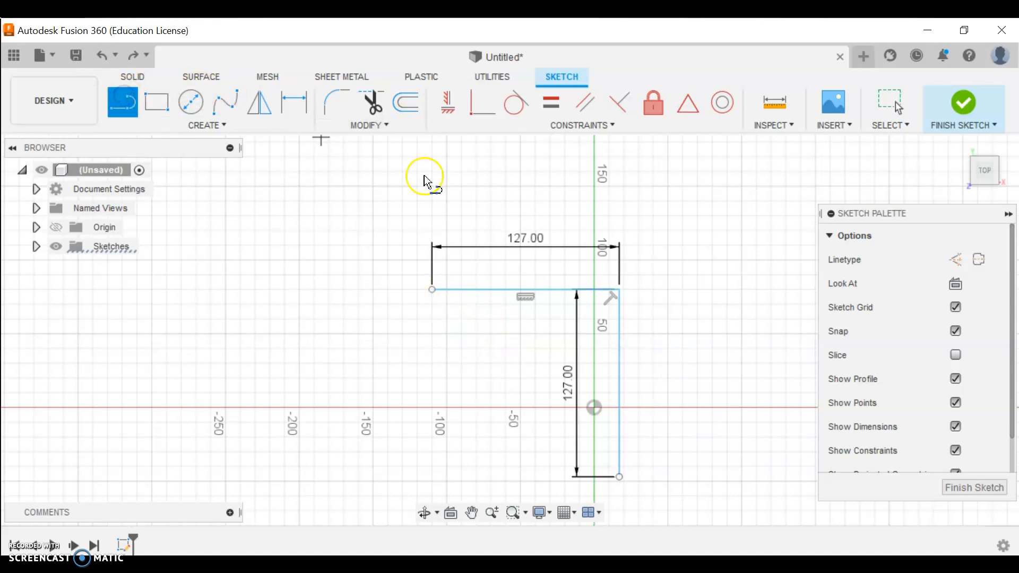
mouse_move(669, 291)
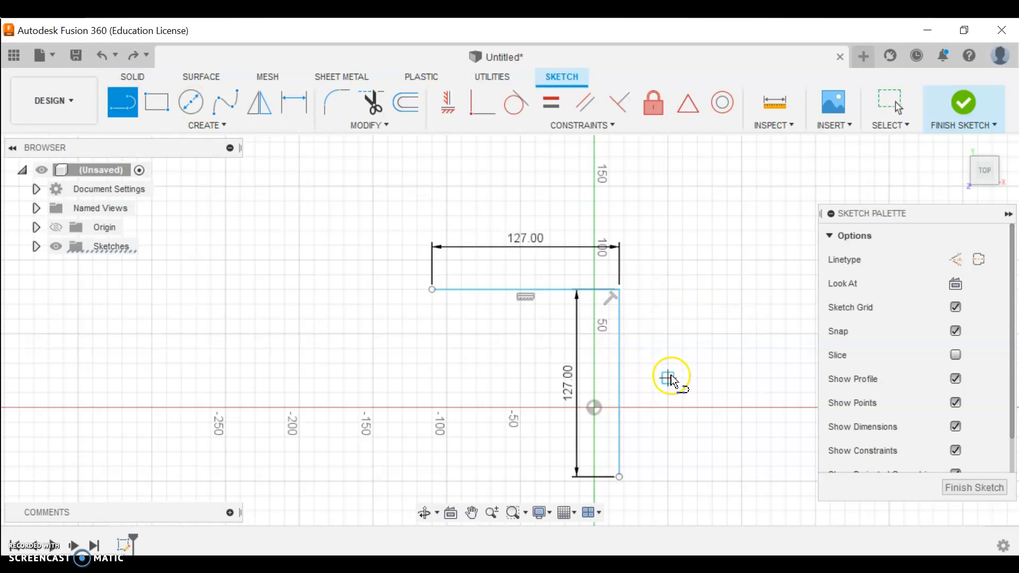
mouse_move(430, 289)
type("3")
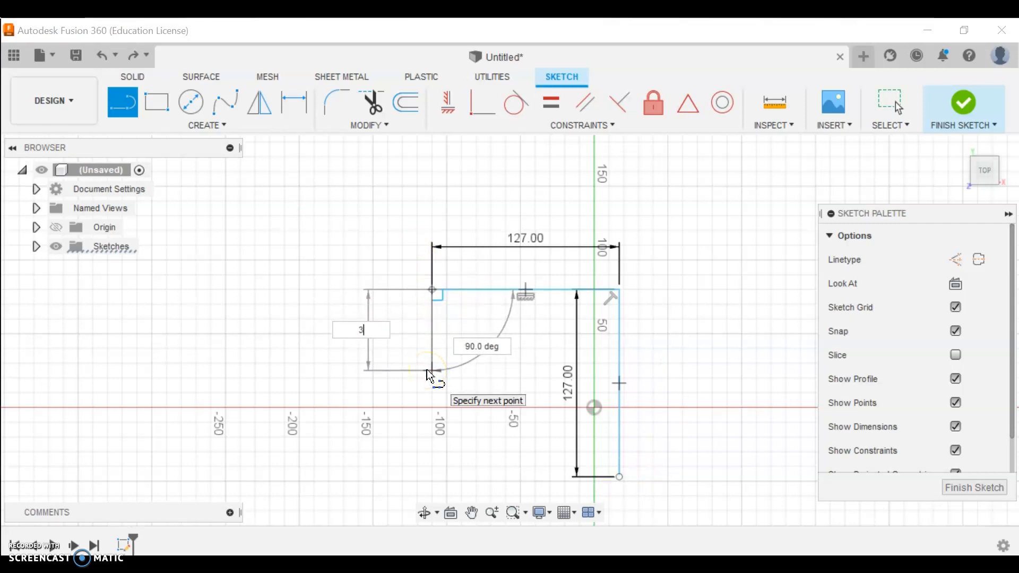
Step: Draw the remaining edges, including the 1.5 in notch, back to the start point
type(".5in")
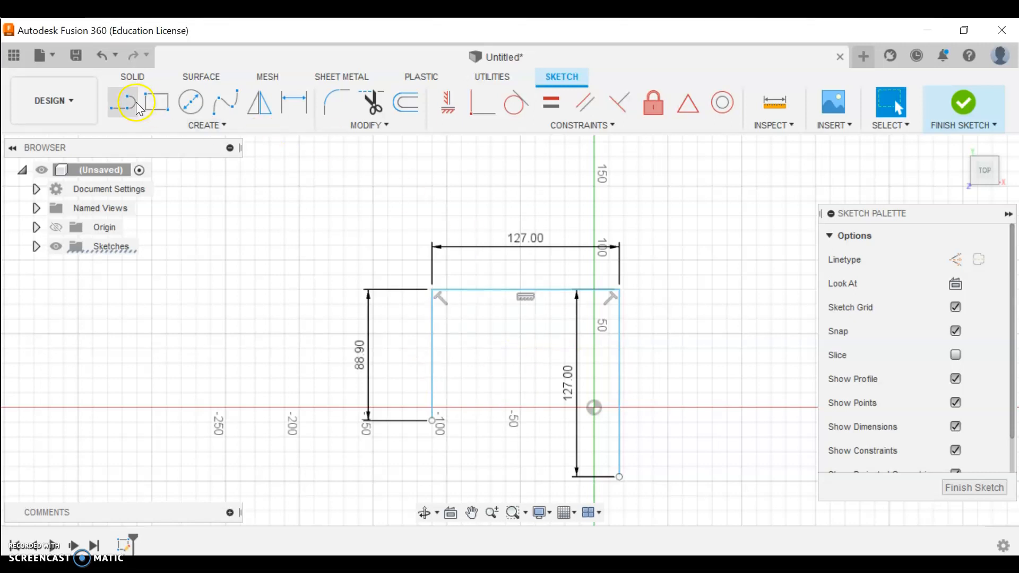
left_click(129, 102)
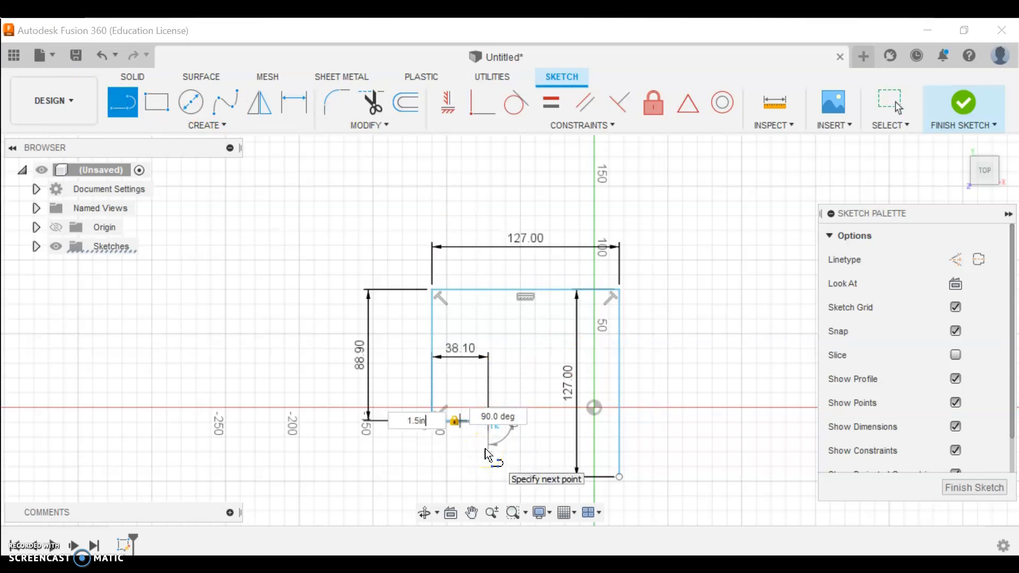
left_click(488, 477)
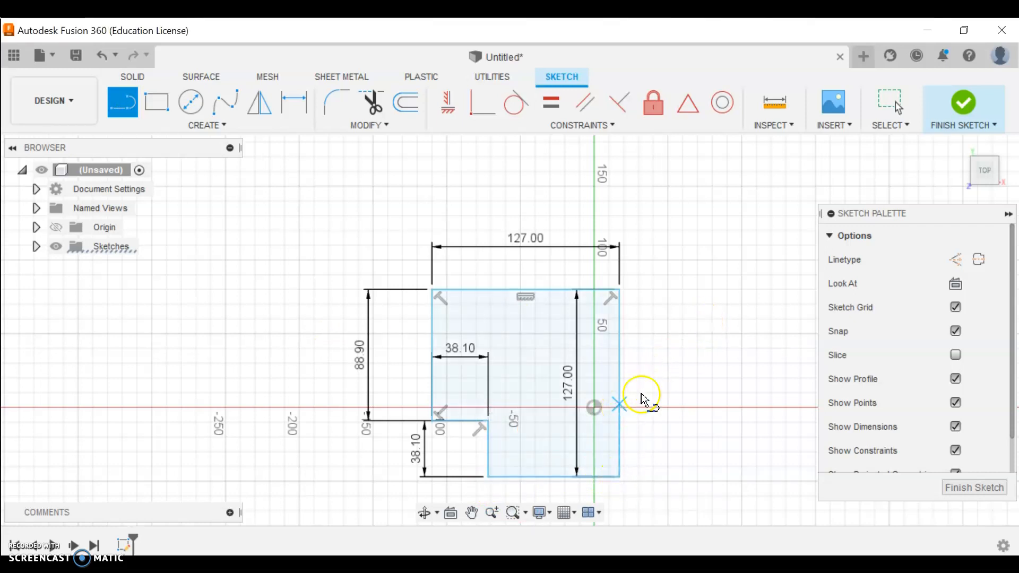
mouse_move(628, 367)
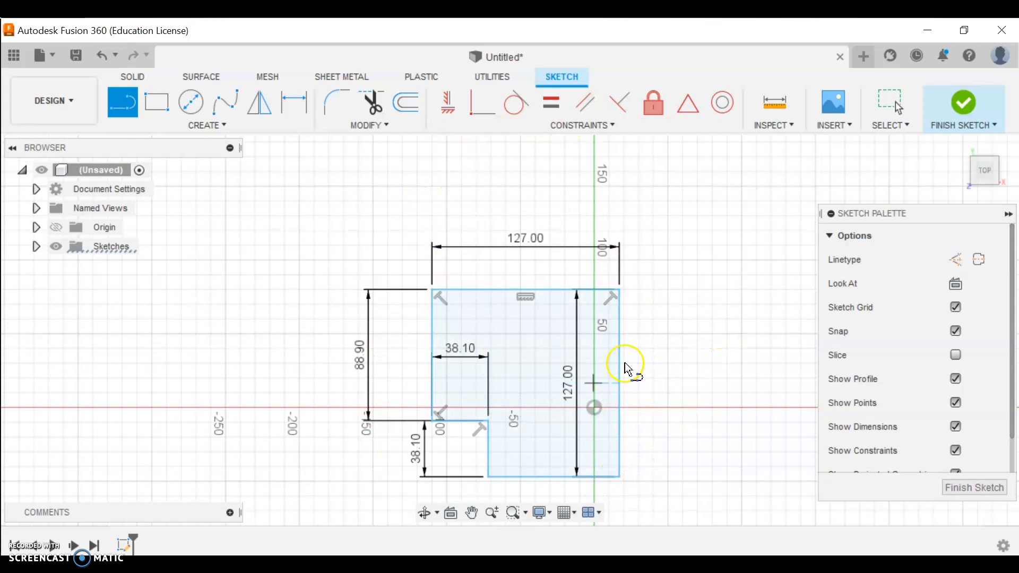
mouse_move(955, 150)
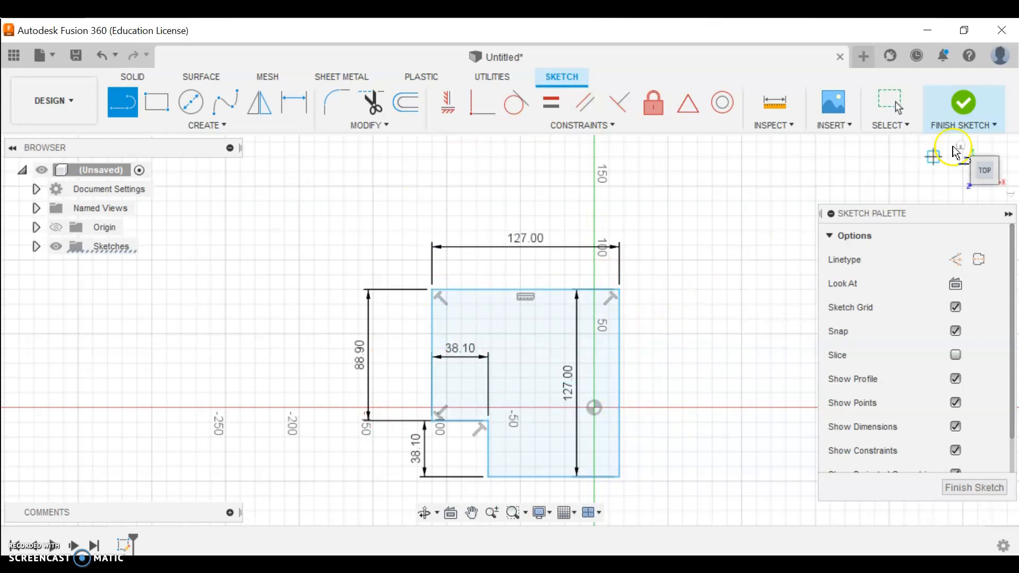
Step: Finish the sketch and return to the Home isometric view
left_click(964, 102)
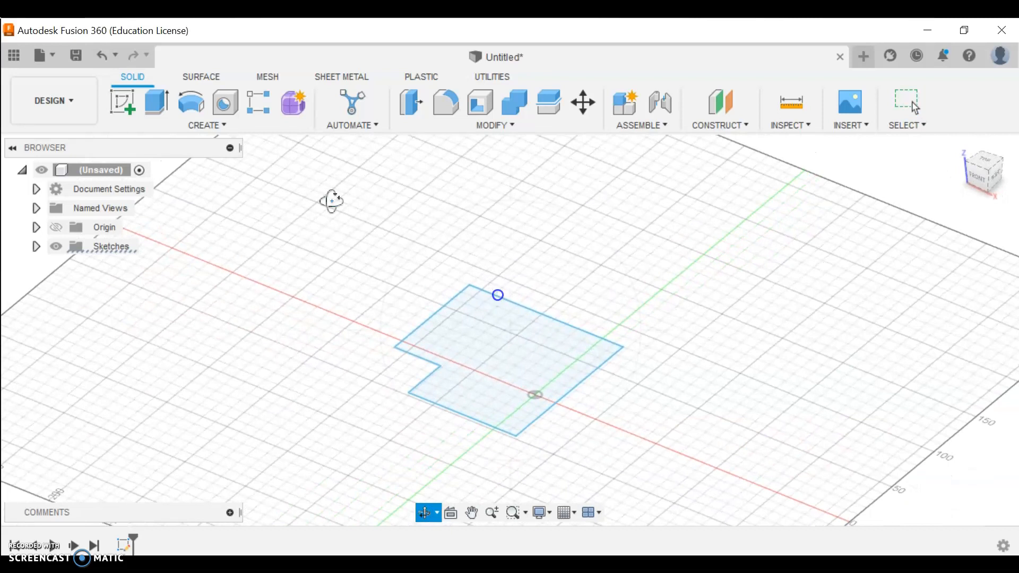
mouse_move(403, 200)
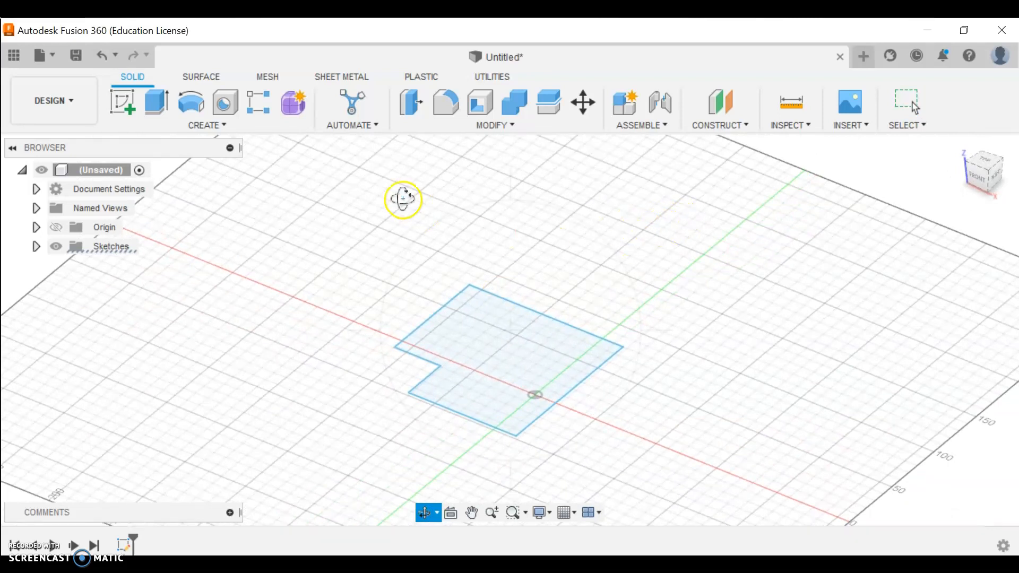
Step: Extrude the notched profile 3 in as a new body
left_click(156, 102)
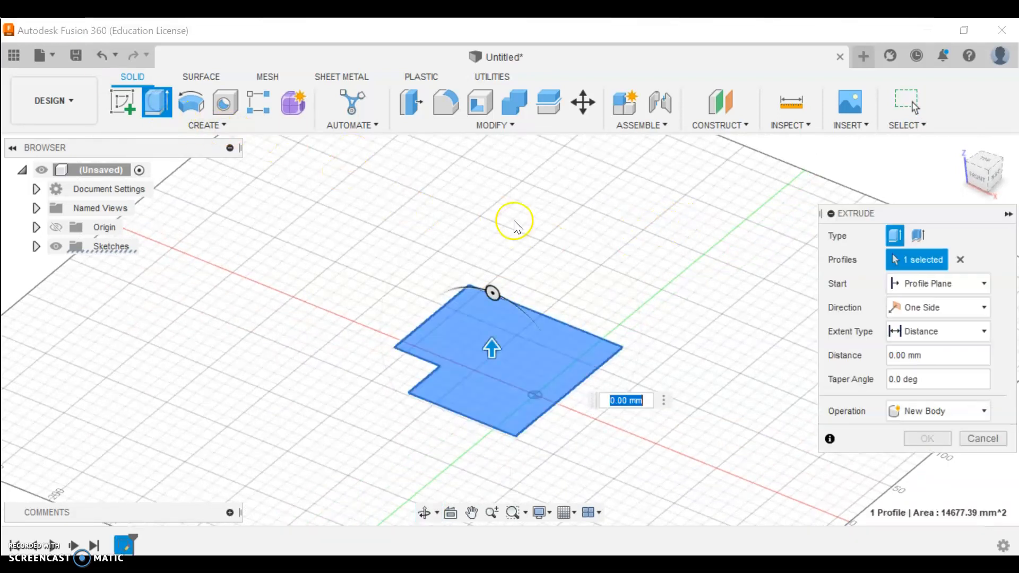
mouse_move(491, 344)
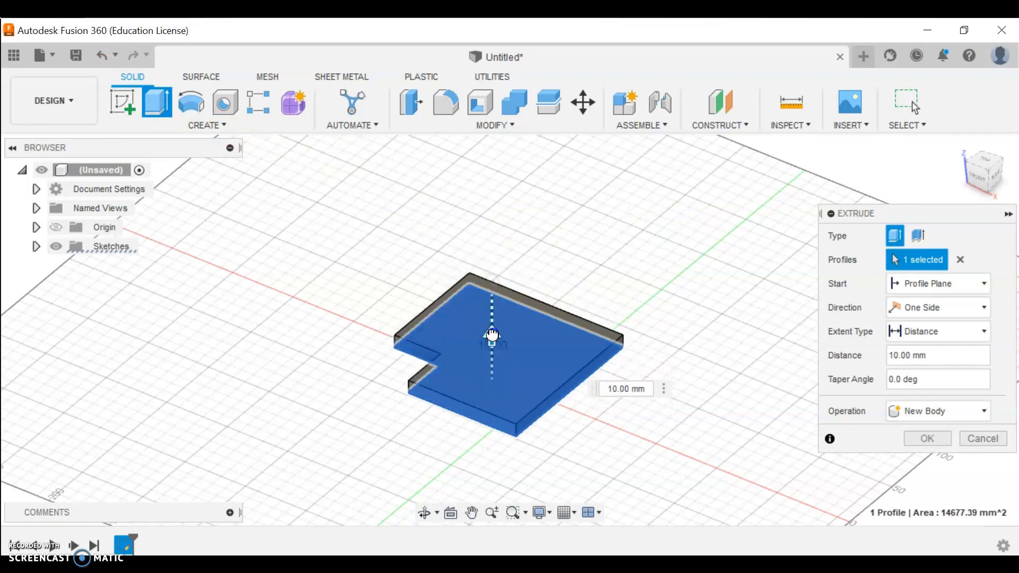
left_click(625, 388)
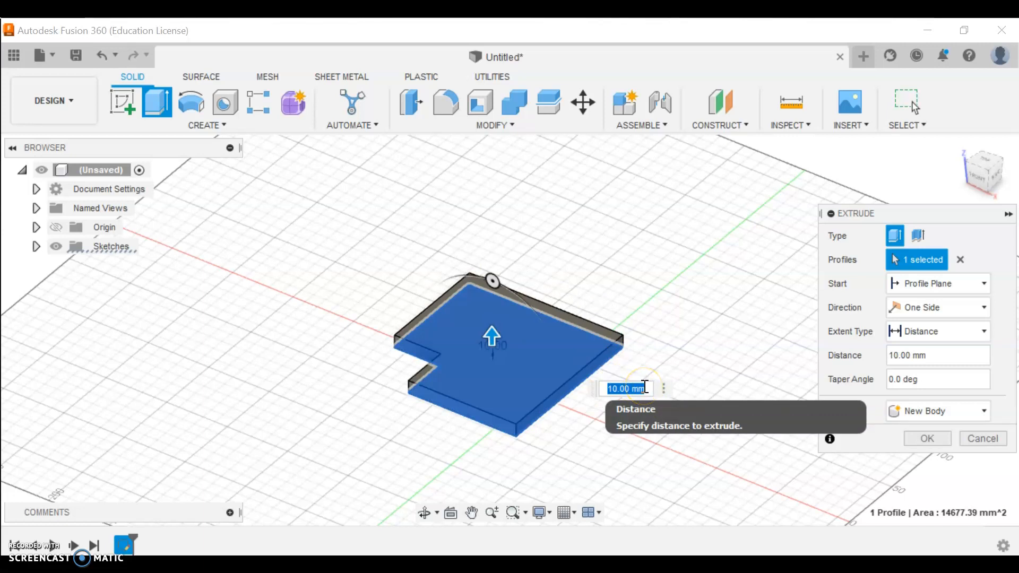
type("3")
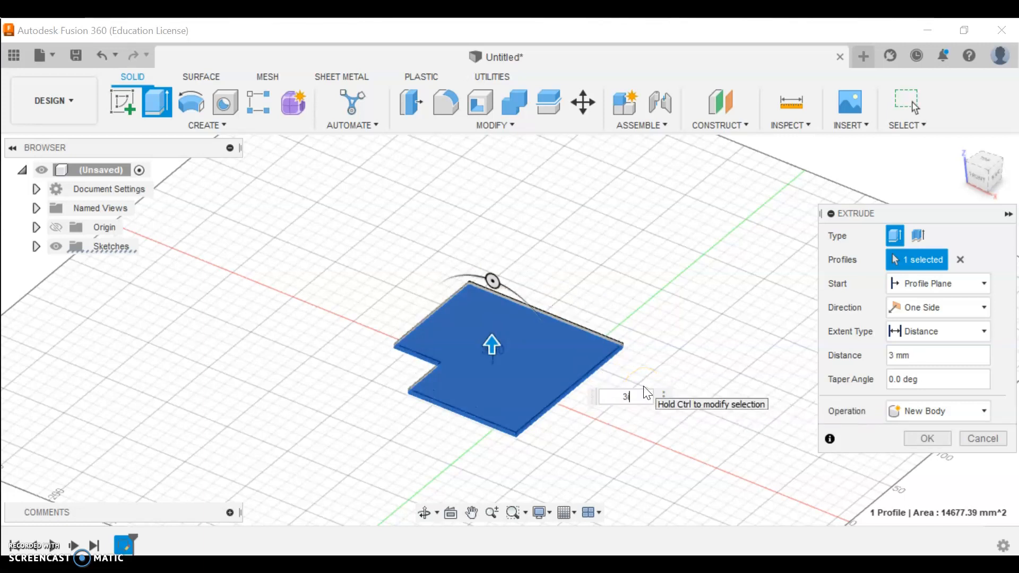
type("in")
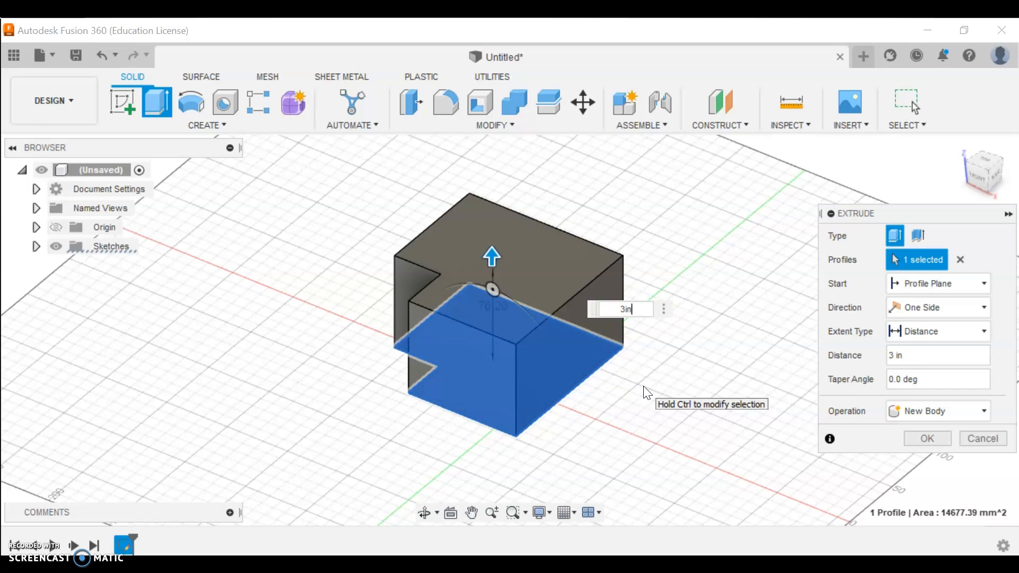
left_click(926, 438)
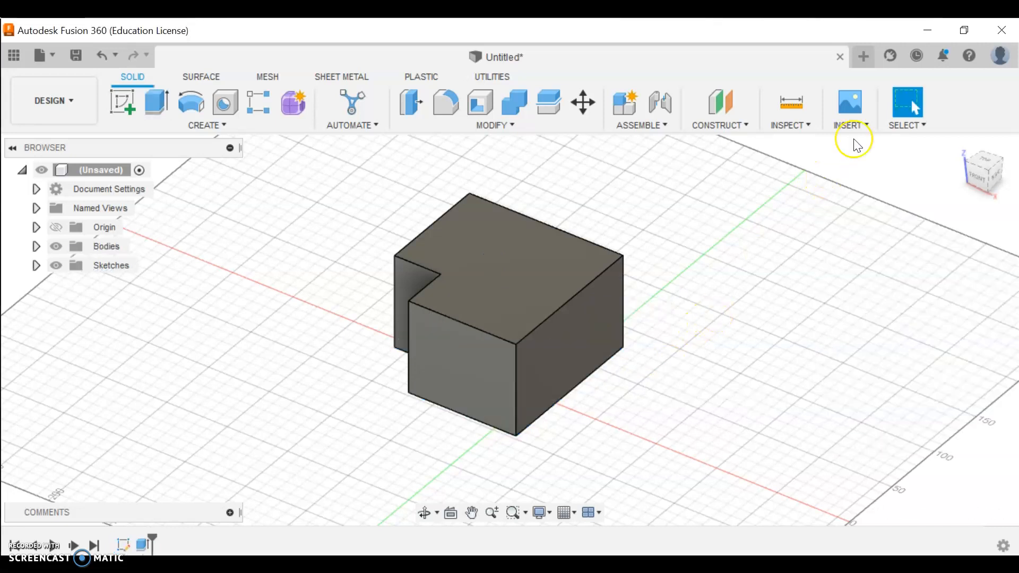
mouse_move(427, 512)
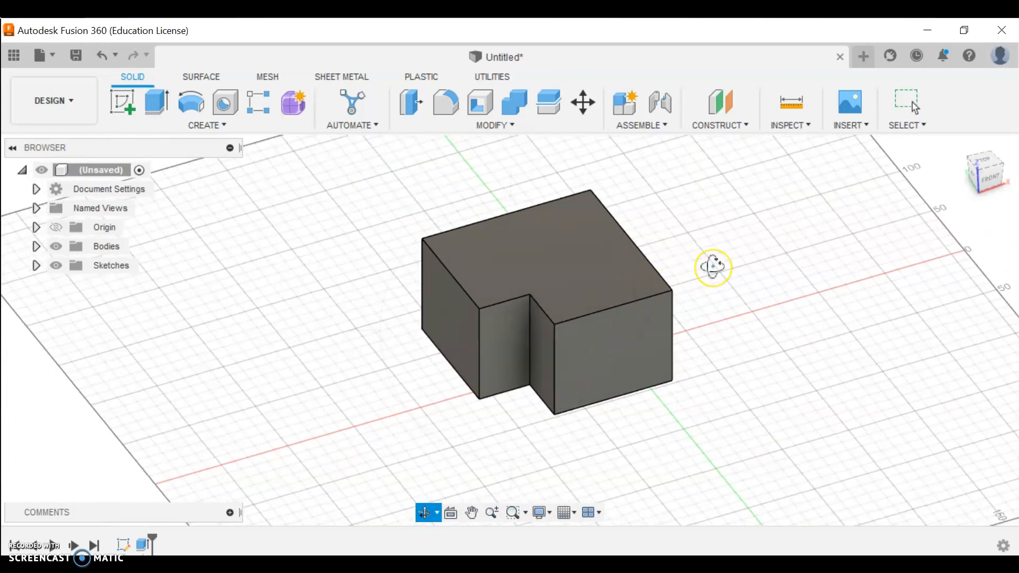
mouse_move(712, 266)
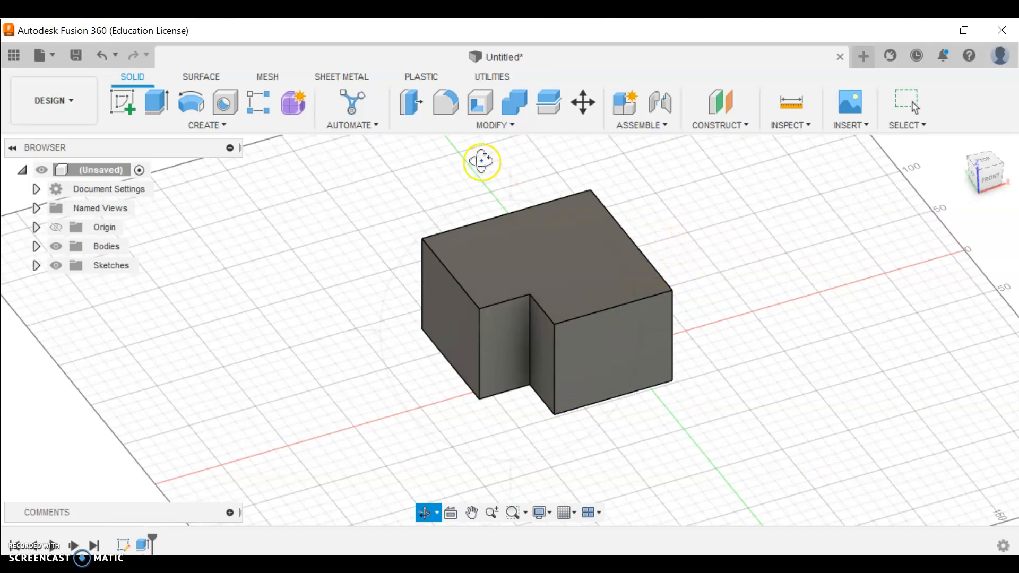
mouse_move(446, 102)
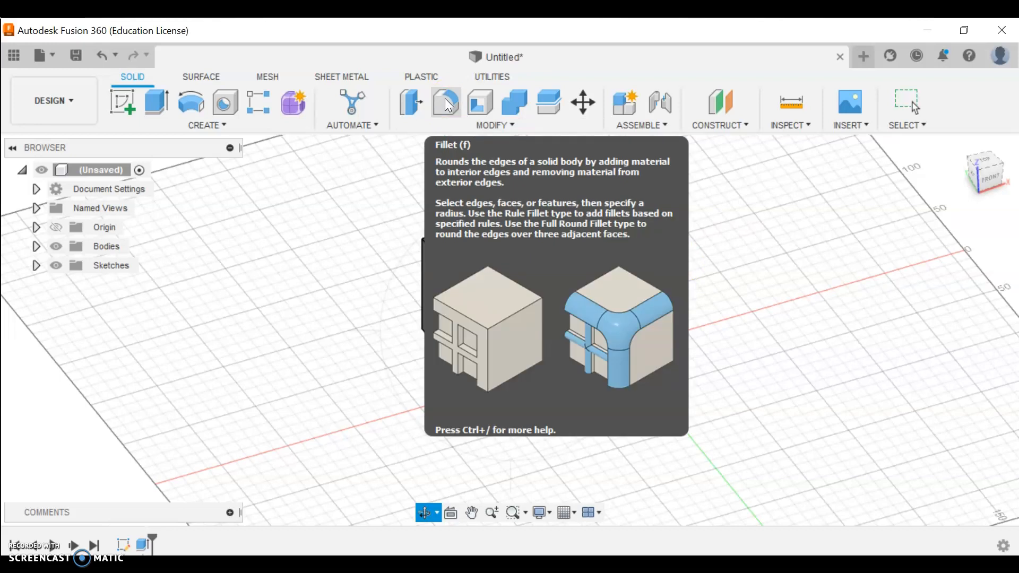
Step: Fillet the protruding section's top front edge with a 1 in radius
left_click(446, 102)
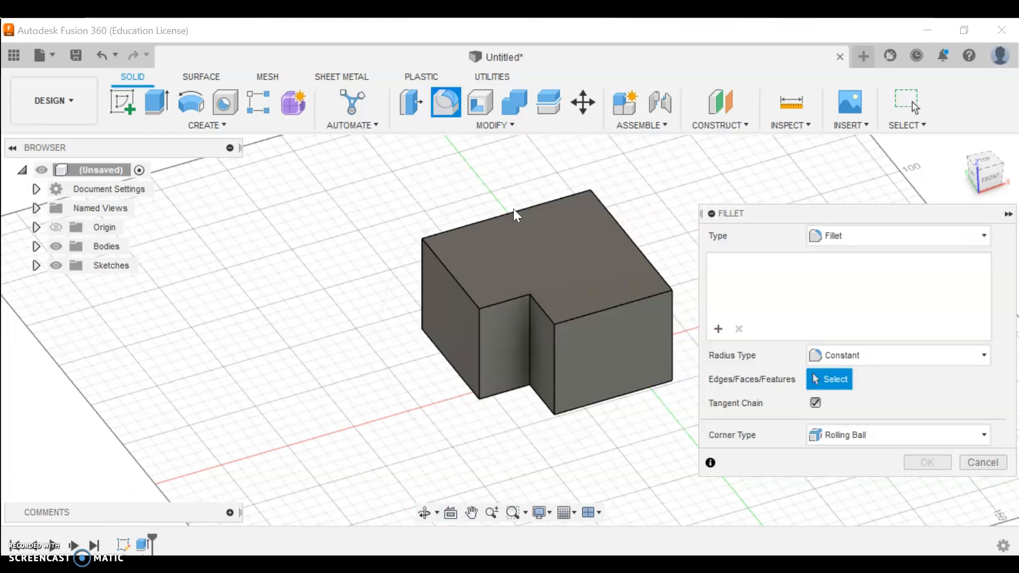
mouse_move(587, 243)
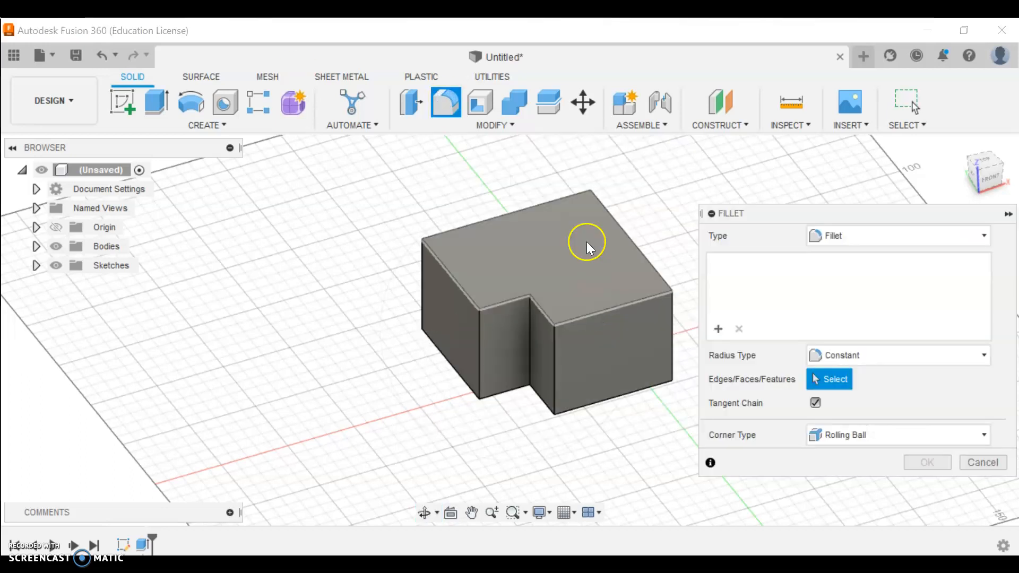
mouse_move(601, 309)
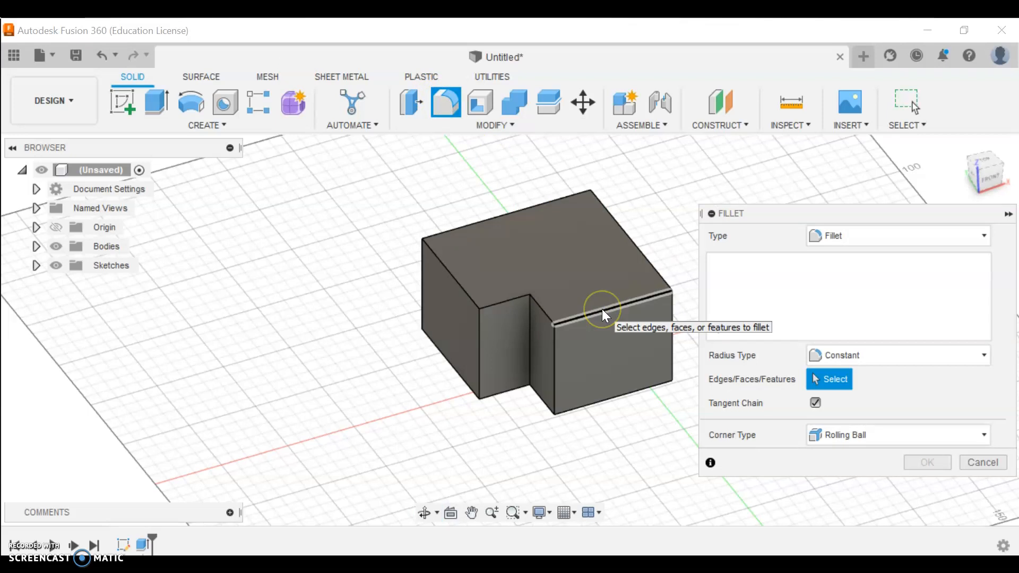
left_click(605, 309)
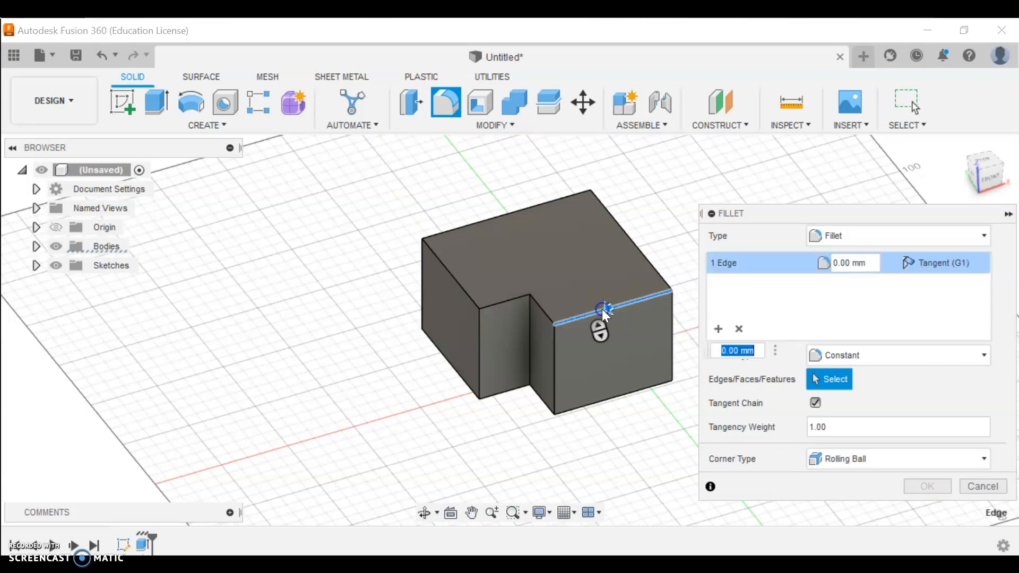
mouse_move(605, 309)
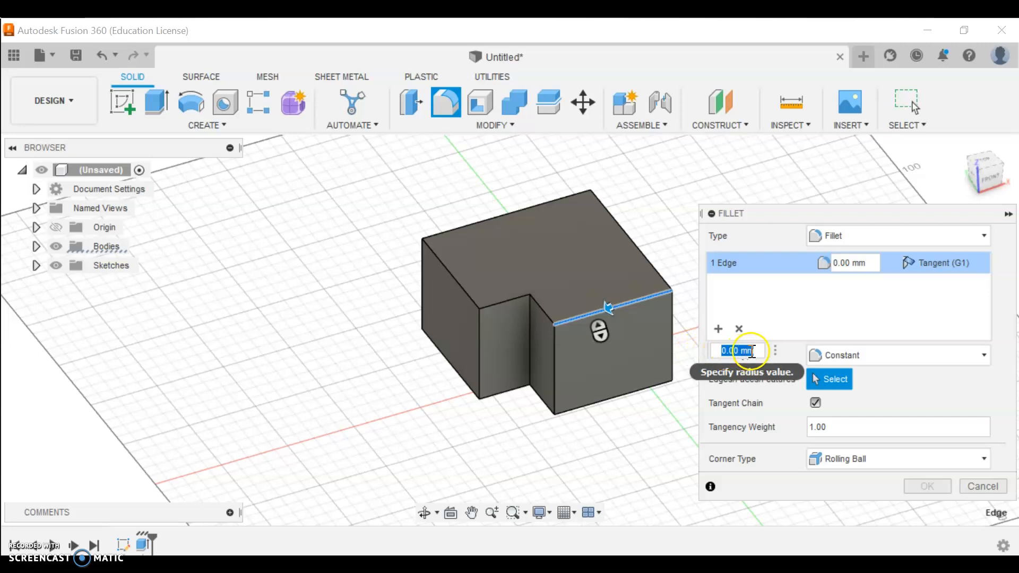
mouse_move(640, 247)
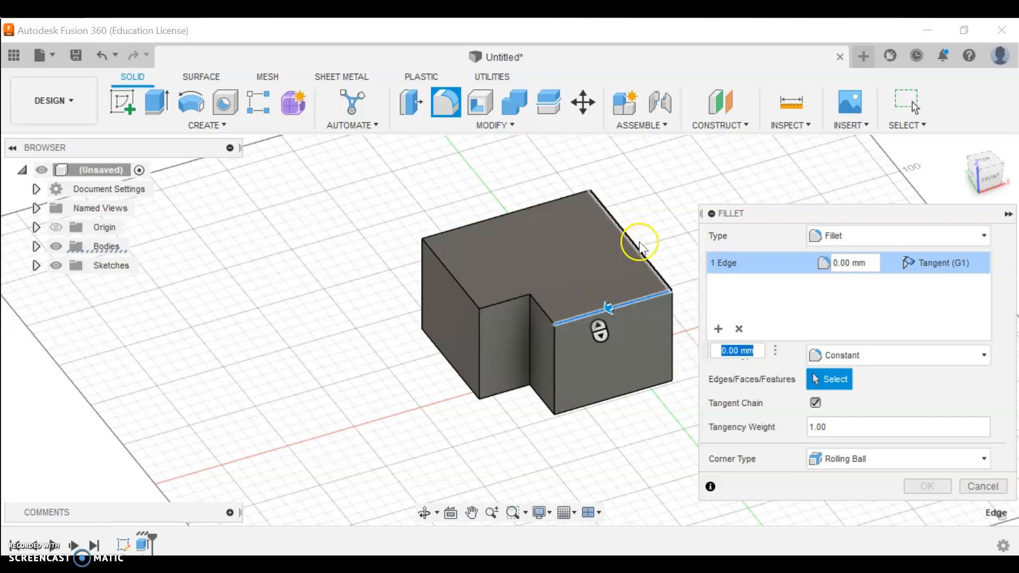
type("1in")
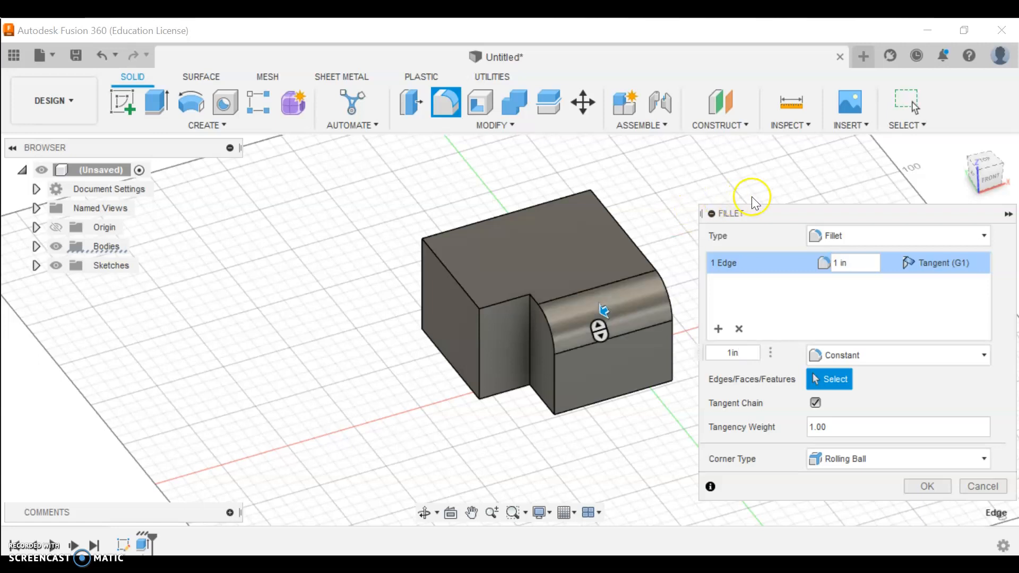
mouse_move(600, 306)
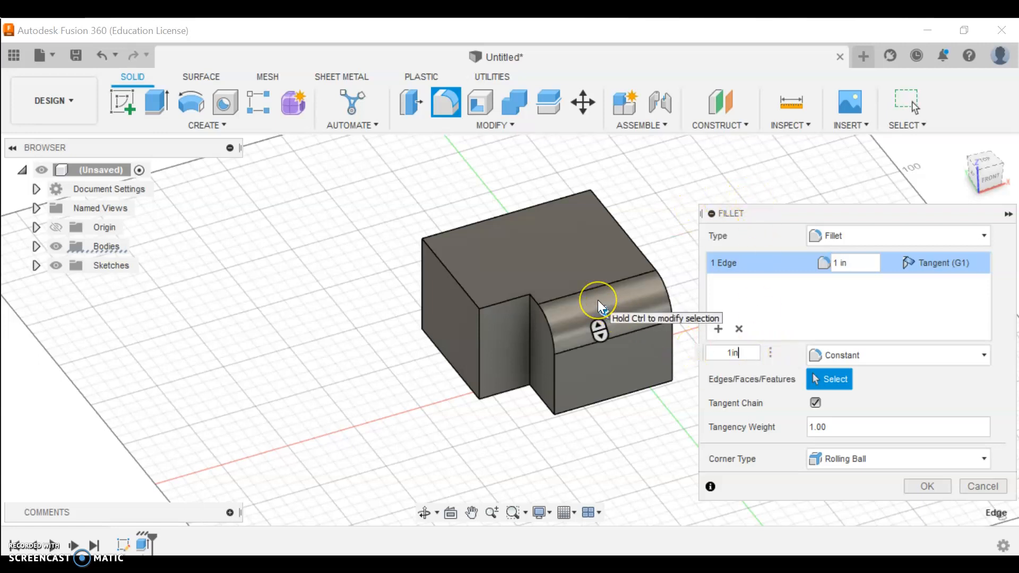
left_click(927, 487)
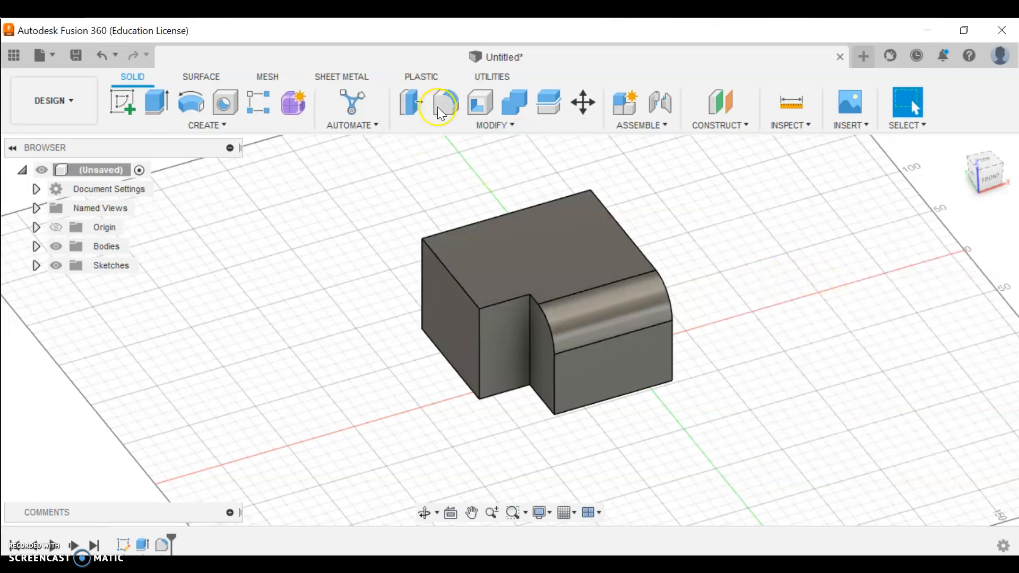
Step: Fillet the block's left top edge with a 2 in radius
left_click(445, 103)
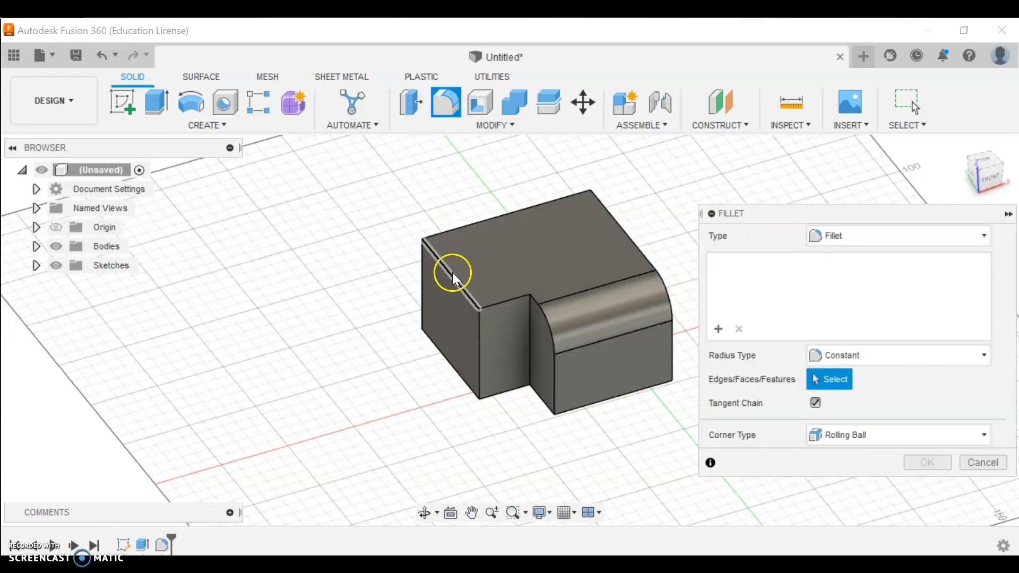
left_click(451, 276)
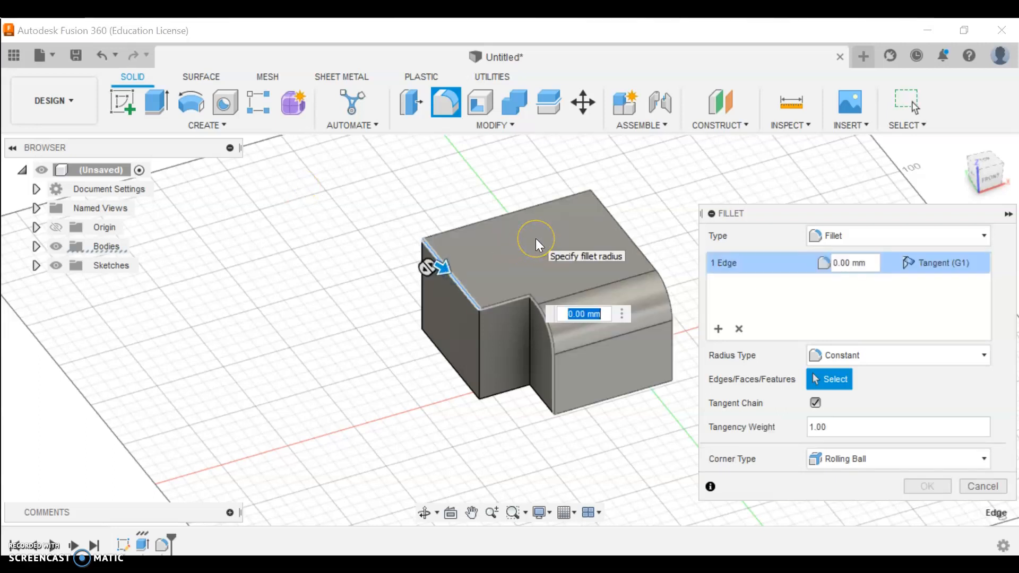
type("2in")
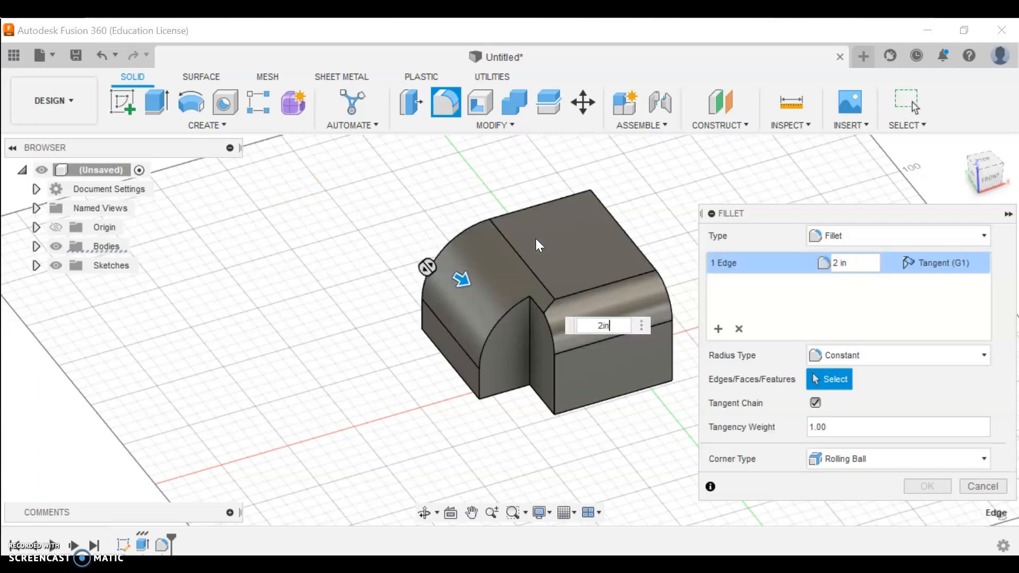
mouse_move(538, 244)
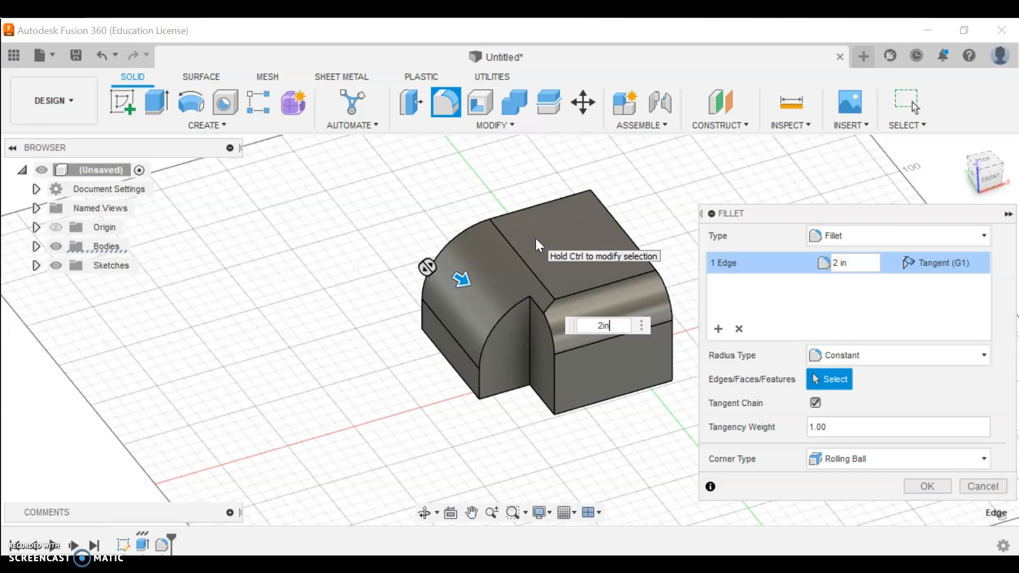
left_click(927, 487)
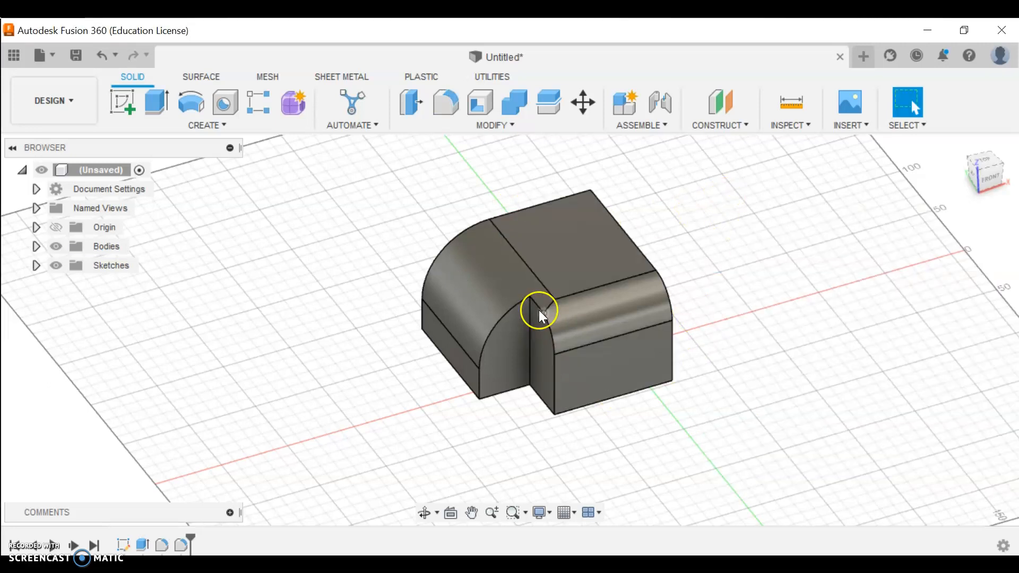
mouse_move(814, 252)
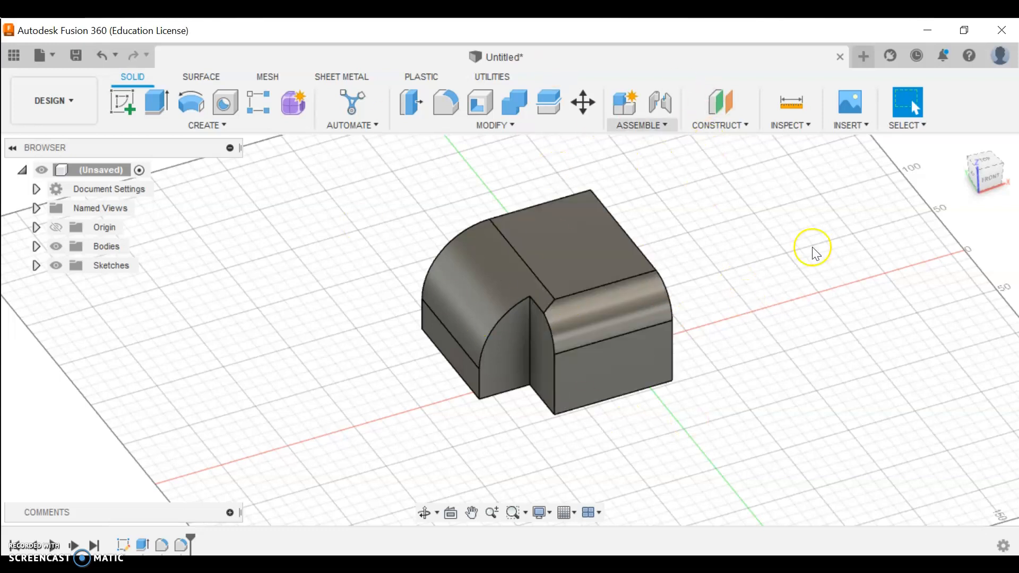
mouse_move(597, 209)
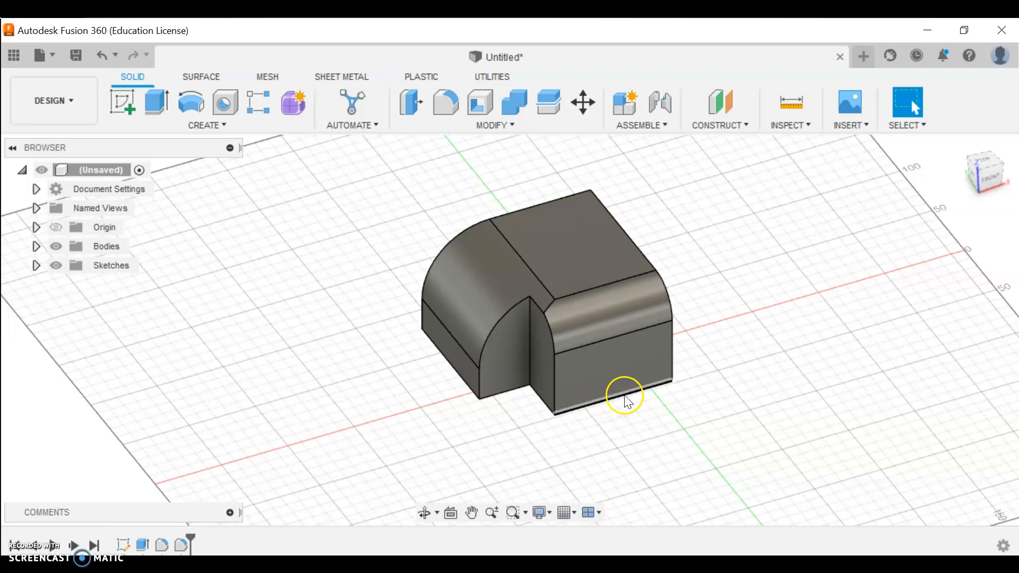
mouse_move(748, 161)
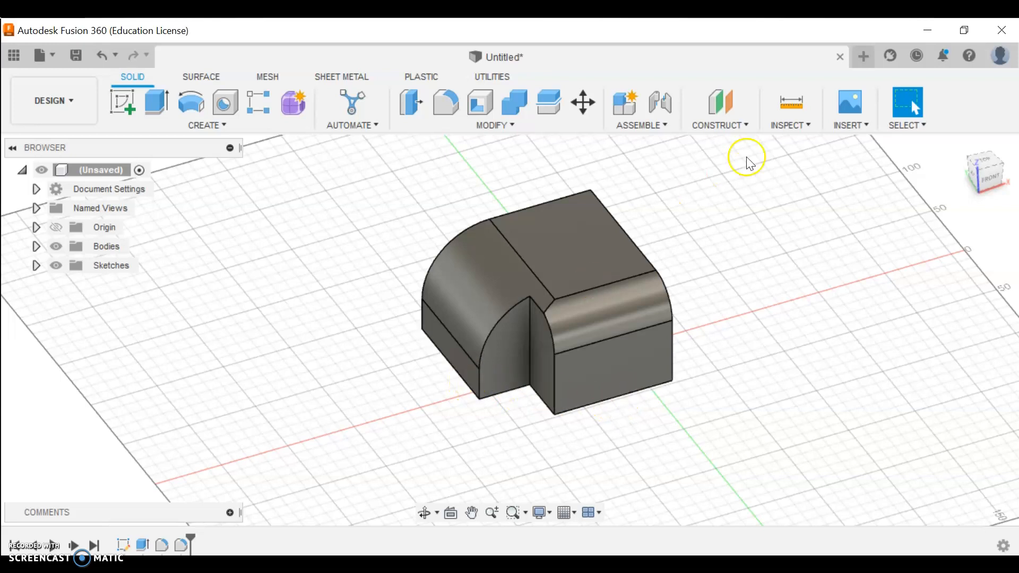
mouse_move(907, 108)
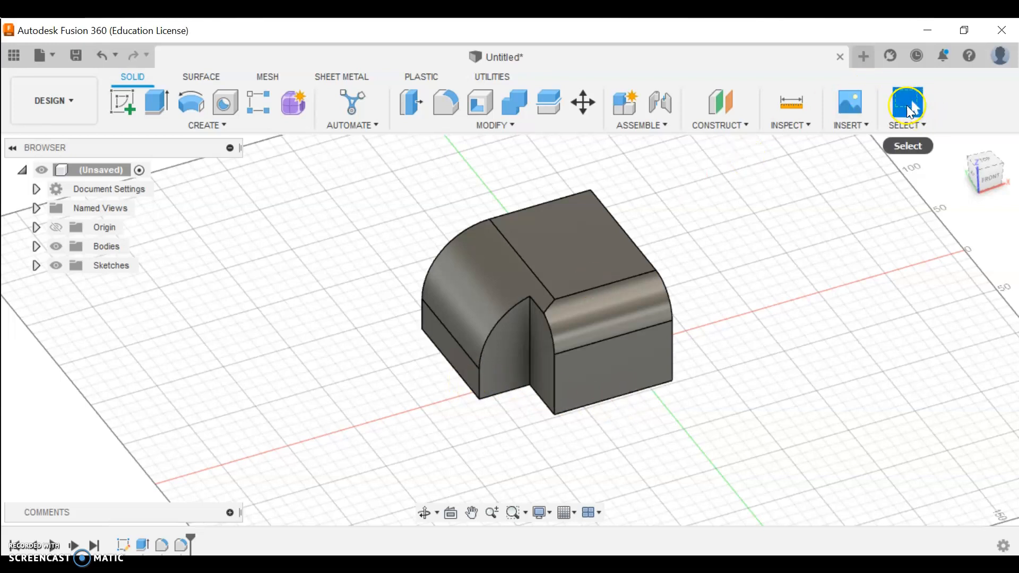
mouse_move(739, 182)
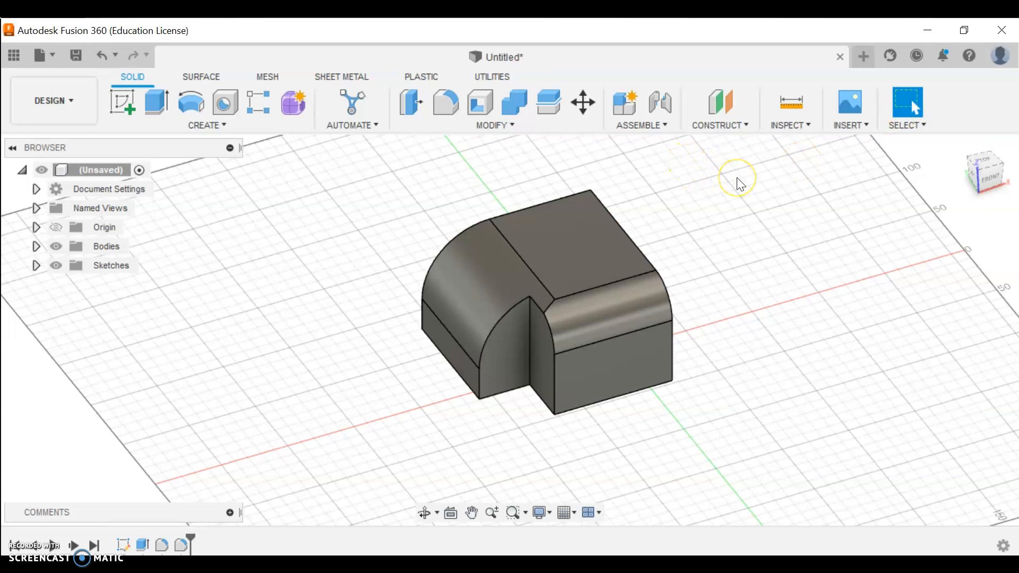
left_click(591, 247)
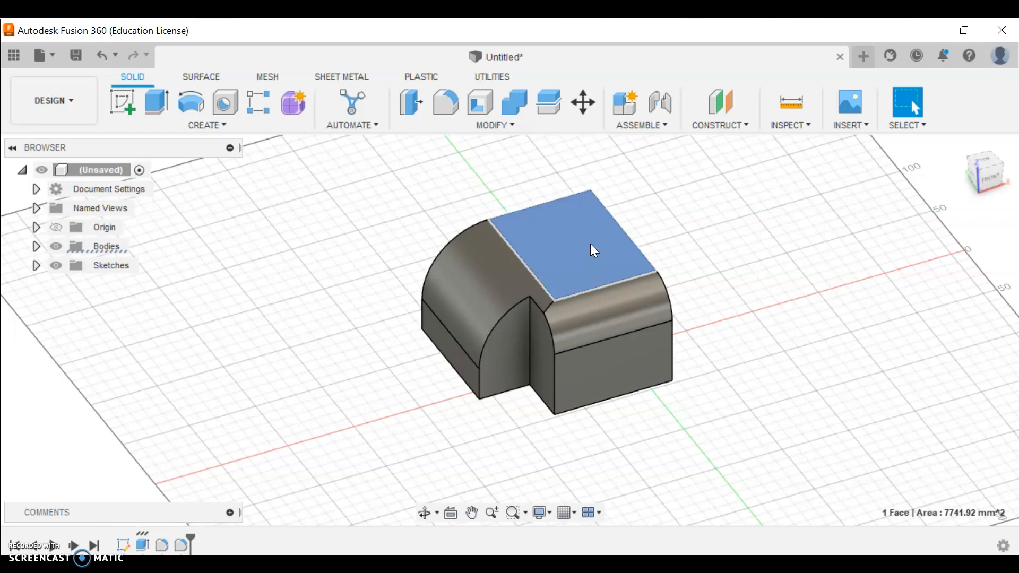
mouse_move(744, 269)
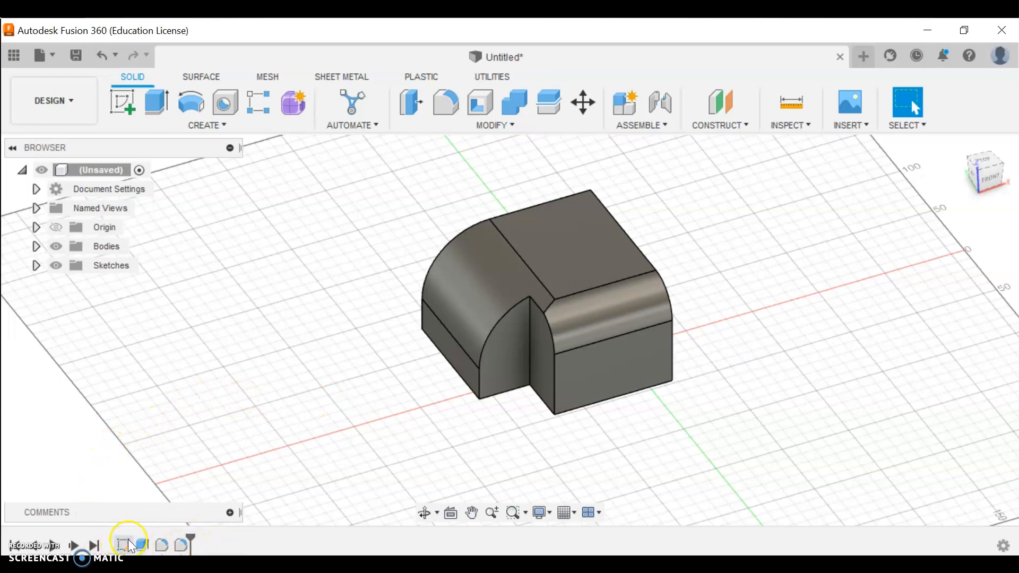
mouse_move(142, 542)
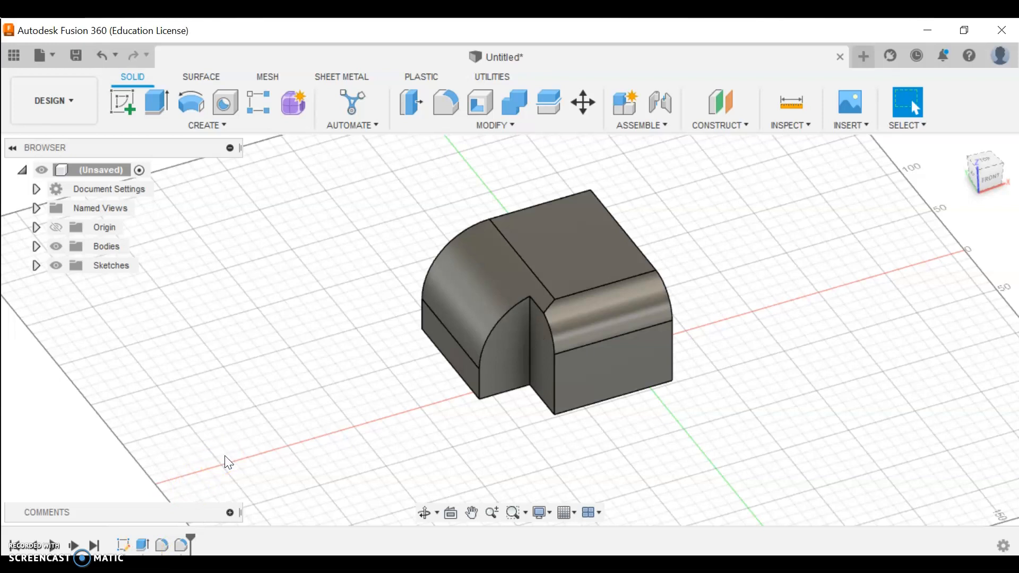
mouse_move(150, 536)
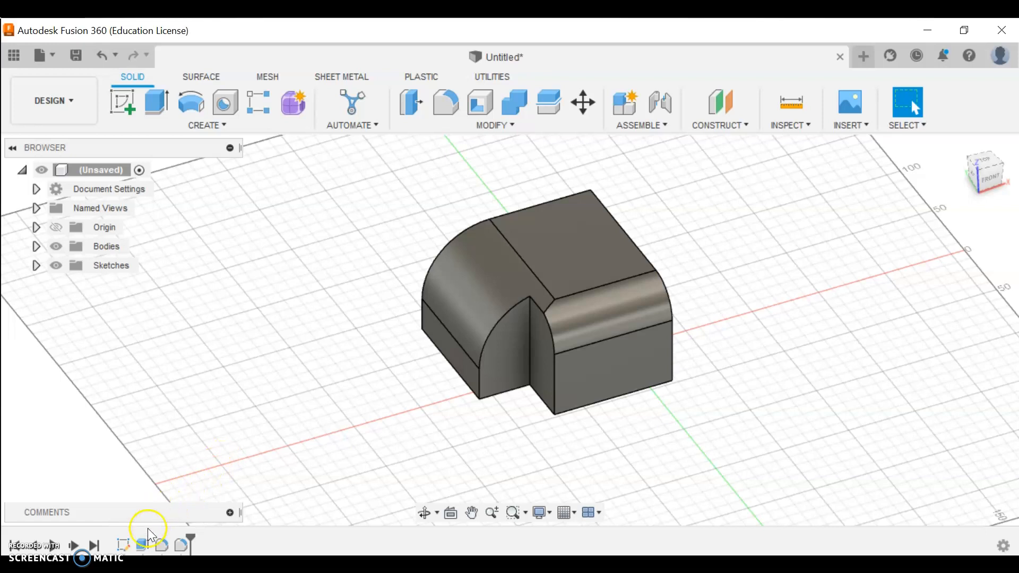
Step: Edit the Extrude feature from the timeline, changing its distance to 4 in
left_click(546, 305)
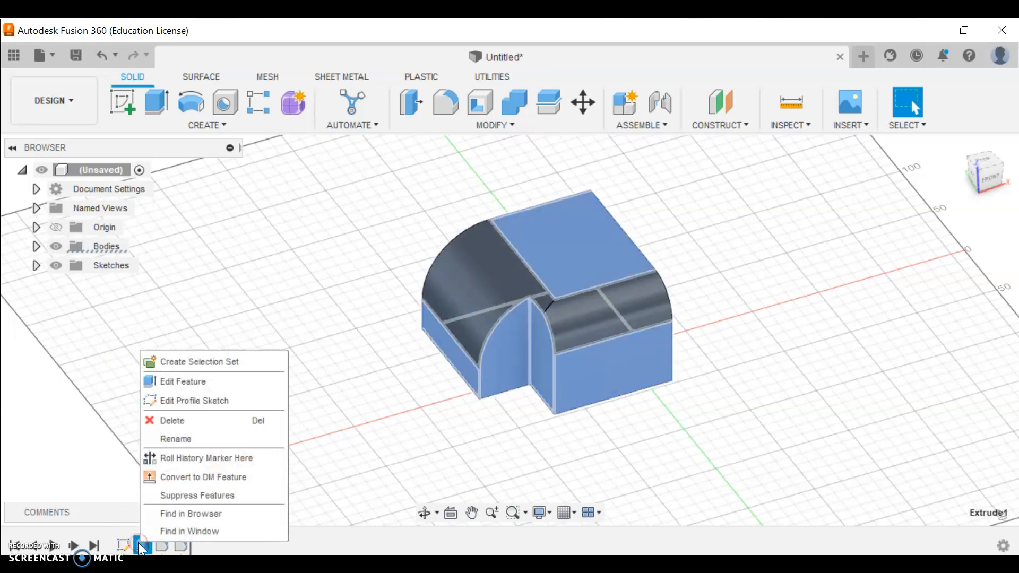
mouse_move(218, 400)
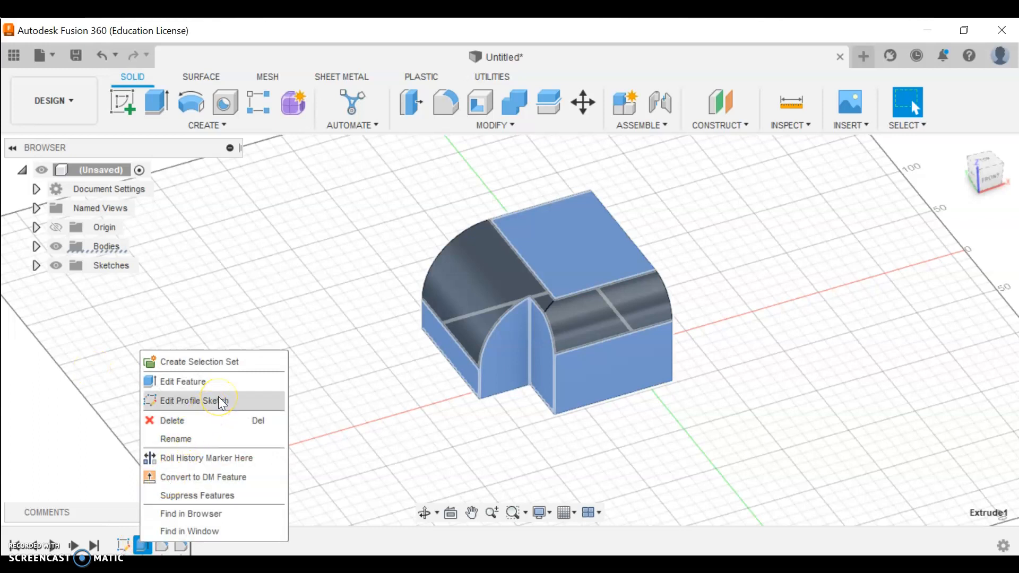
mouse_move(185, 382)
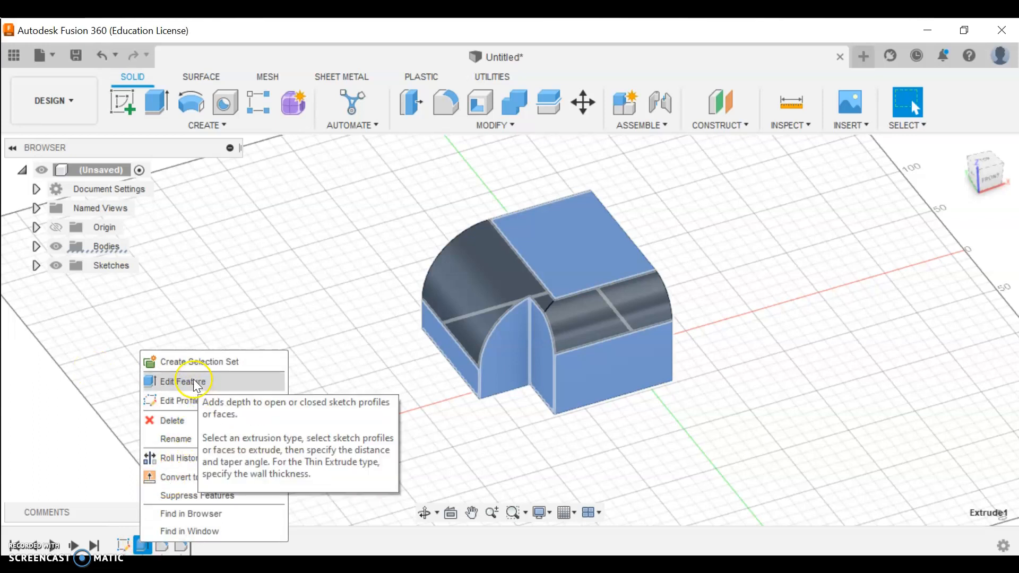
left_click(174, 381)
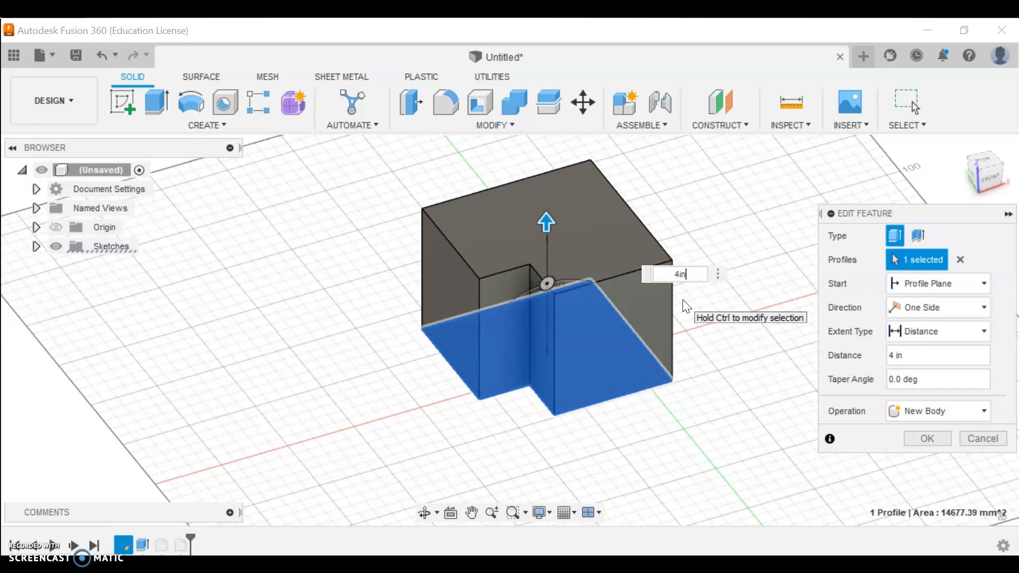
left_click(926, 438)
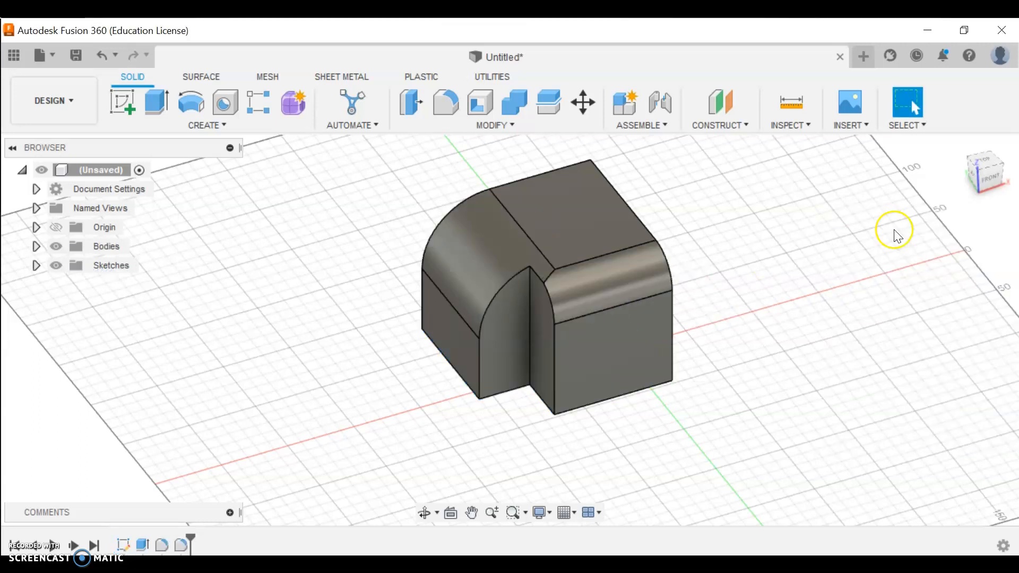
mouse_move(760, 210)
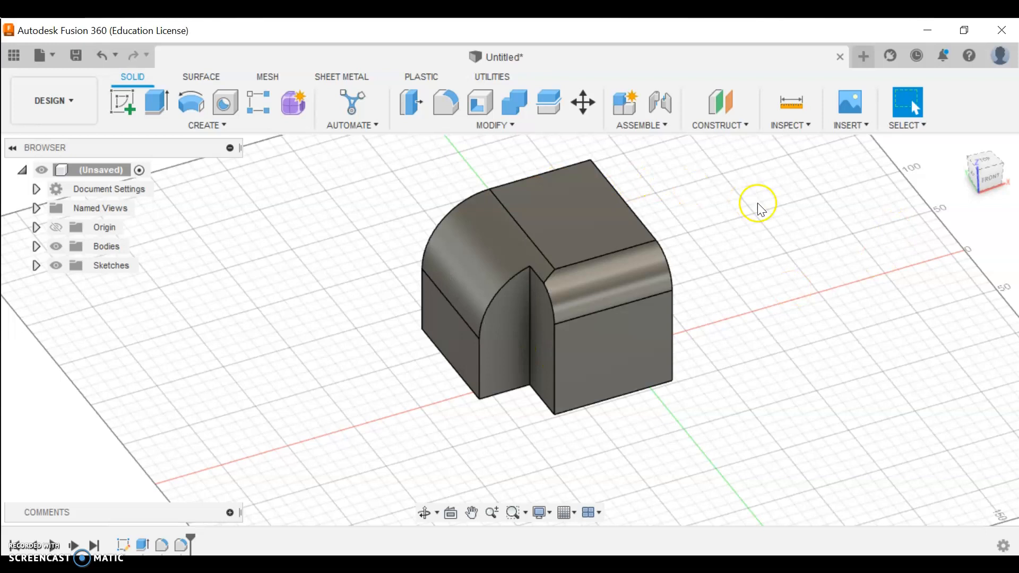
mouse_move(660, 180)
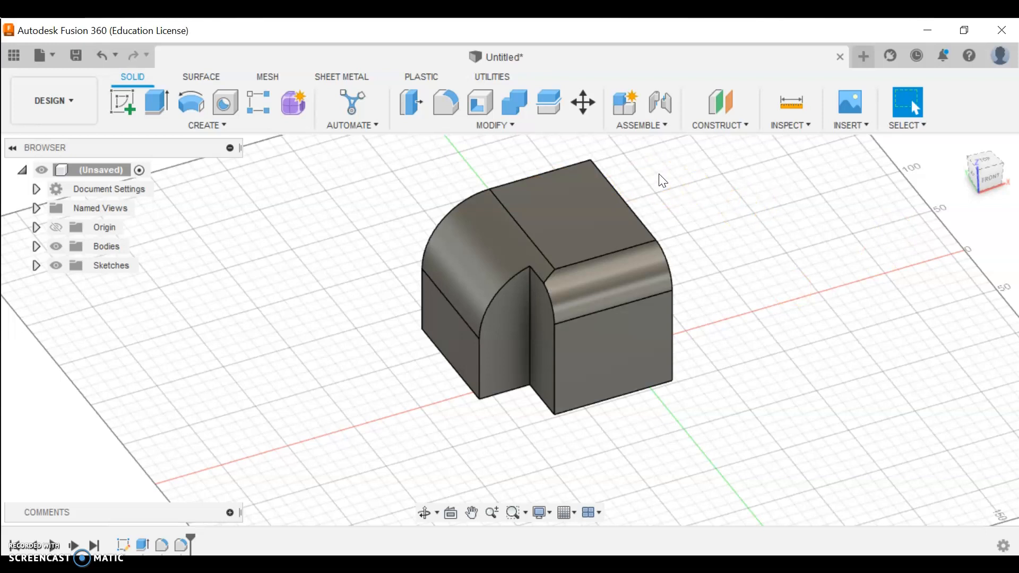
mouse_move(724, 265)
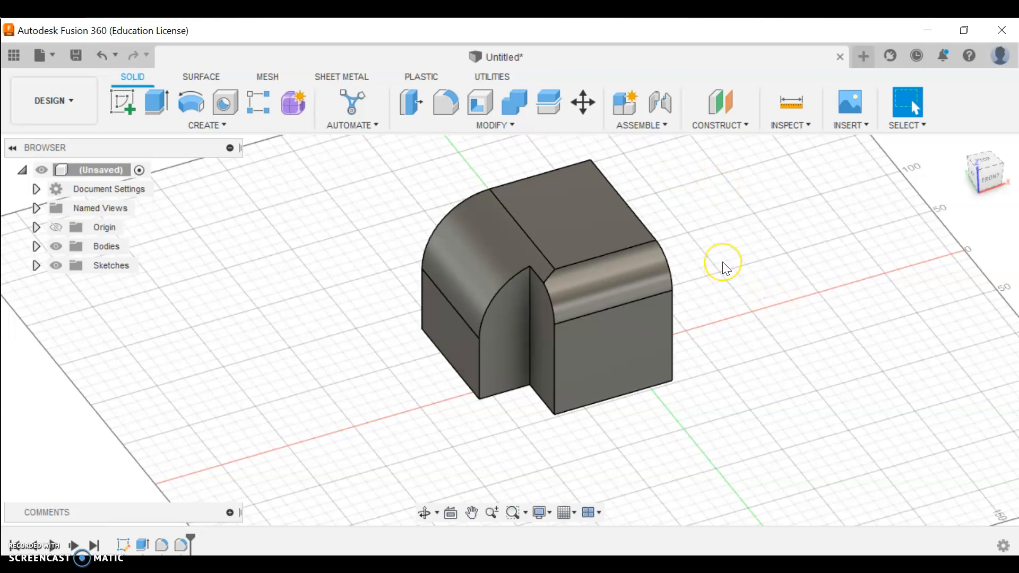
mouse_move(260, 268)
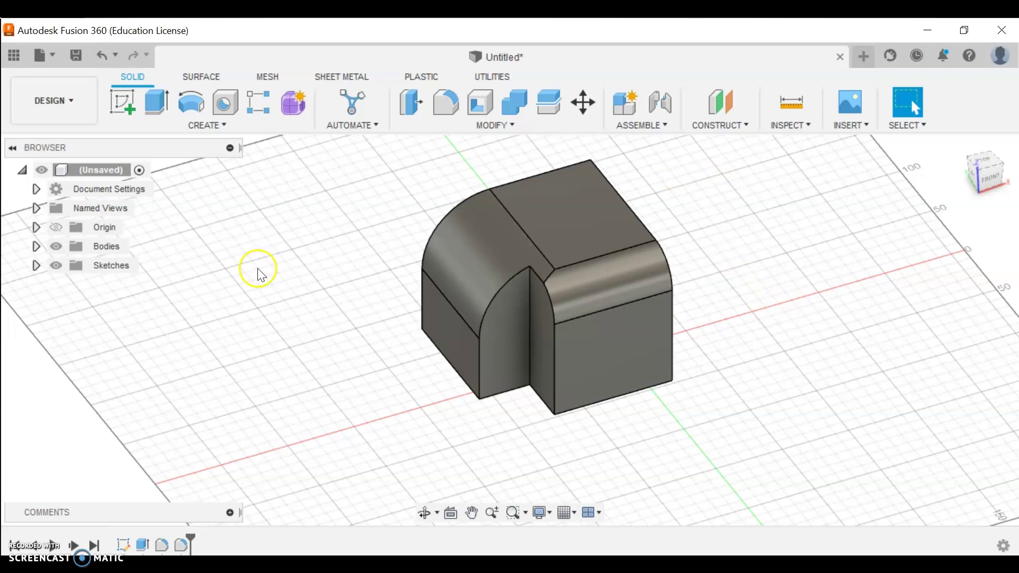